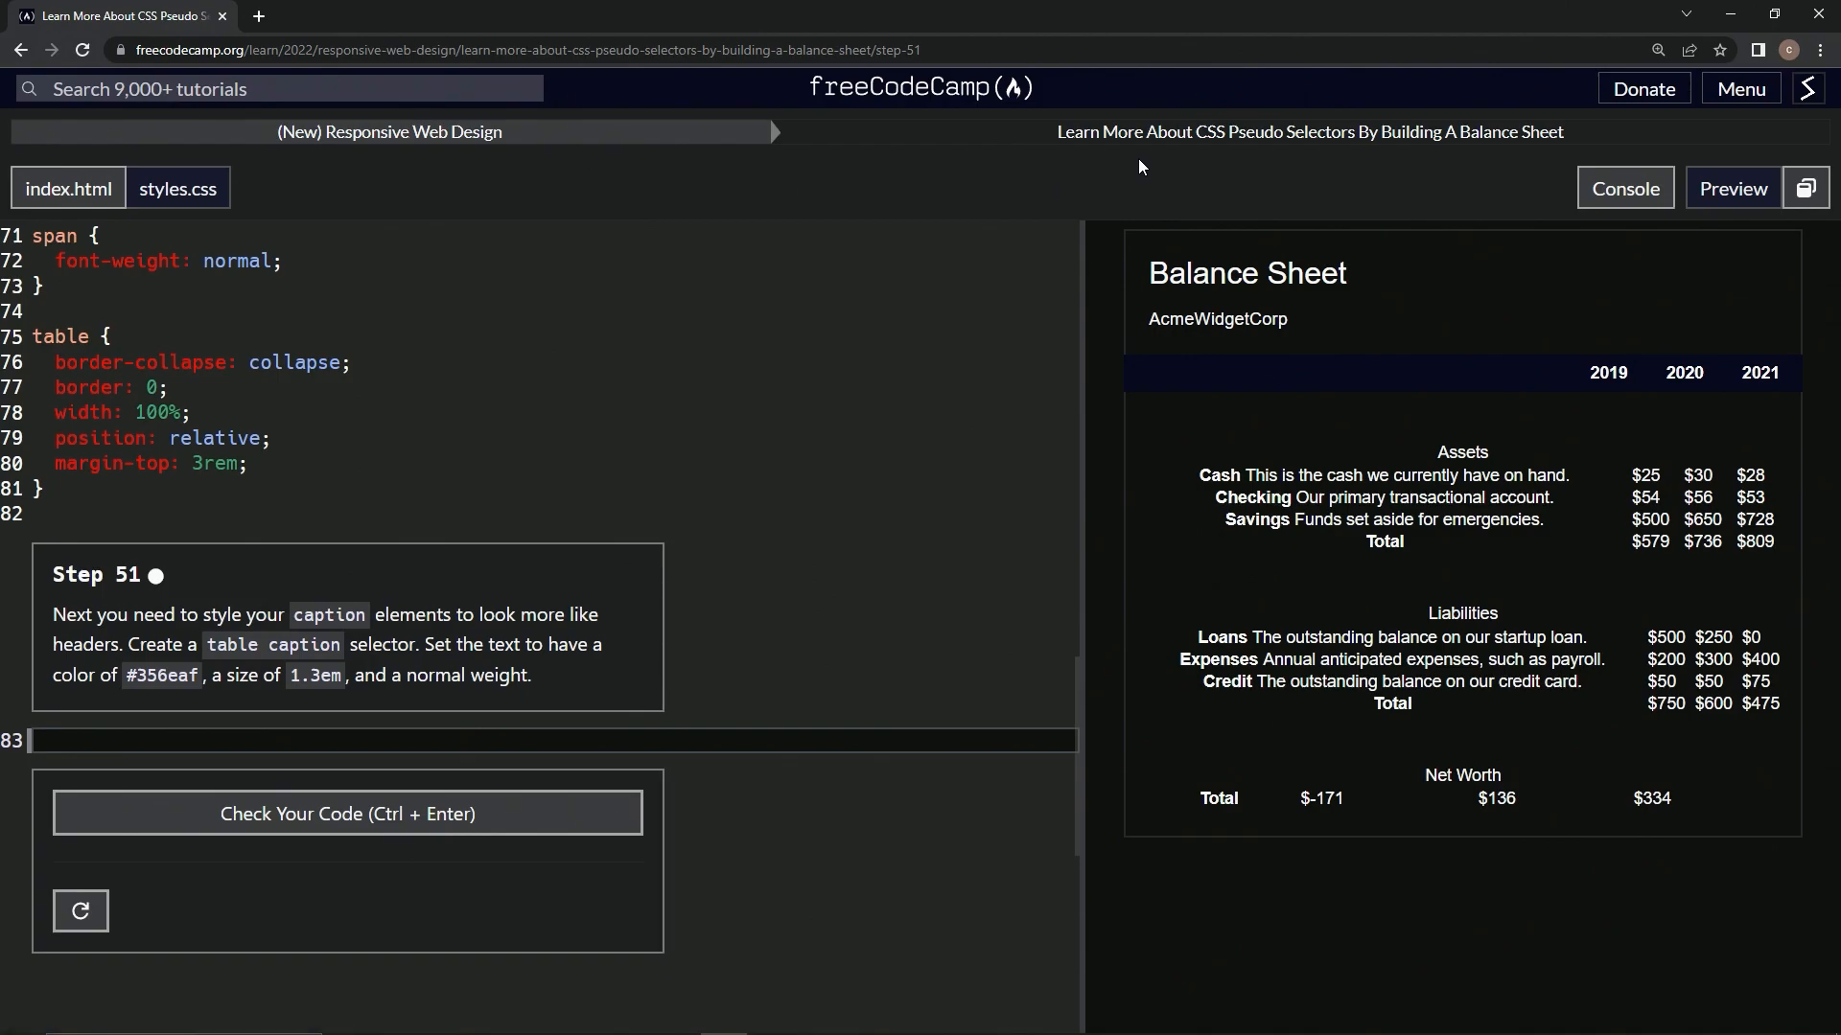
mouse_move(1506, 166)
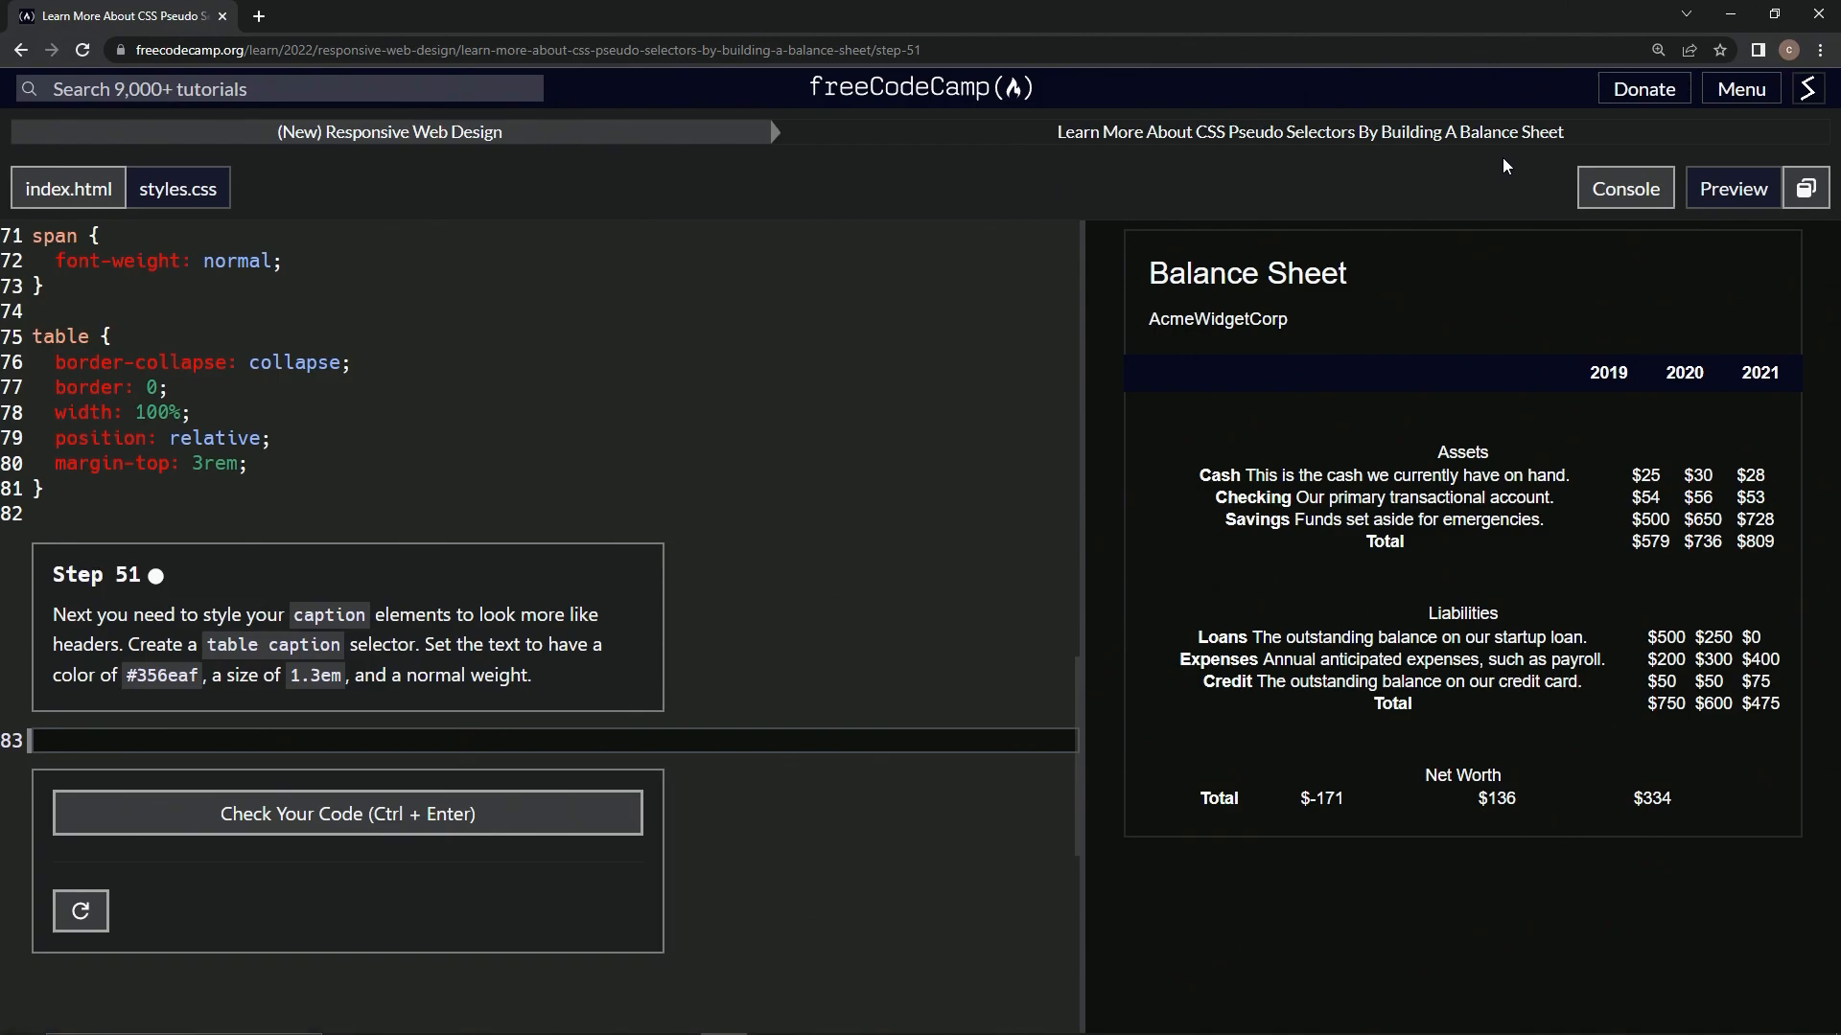
mouse_move(126, 606)
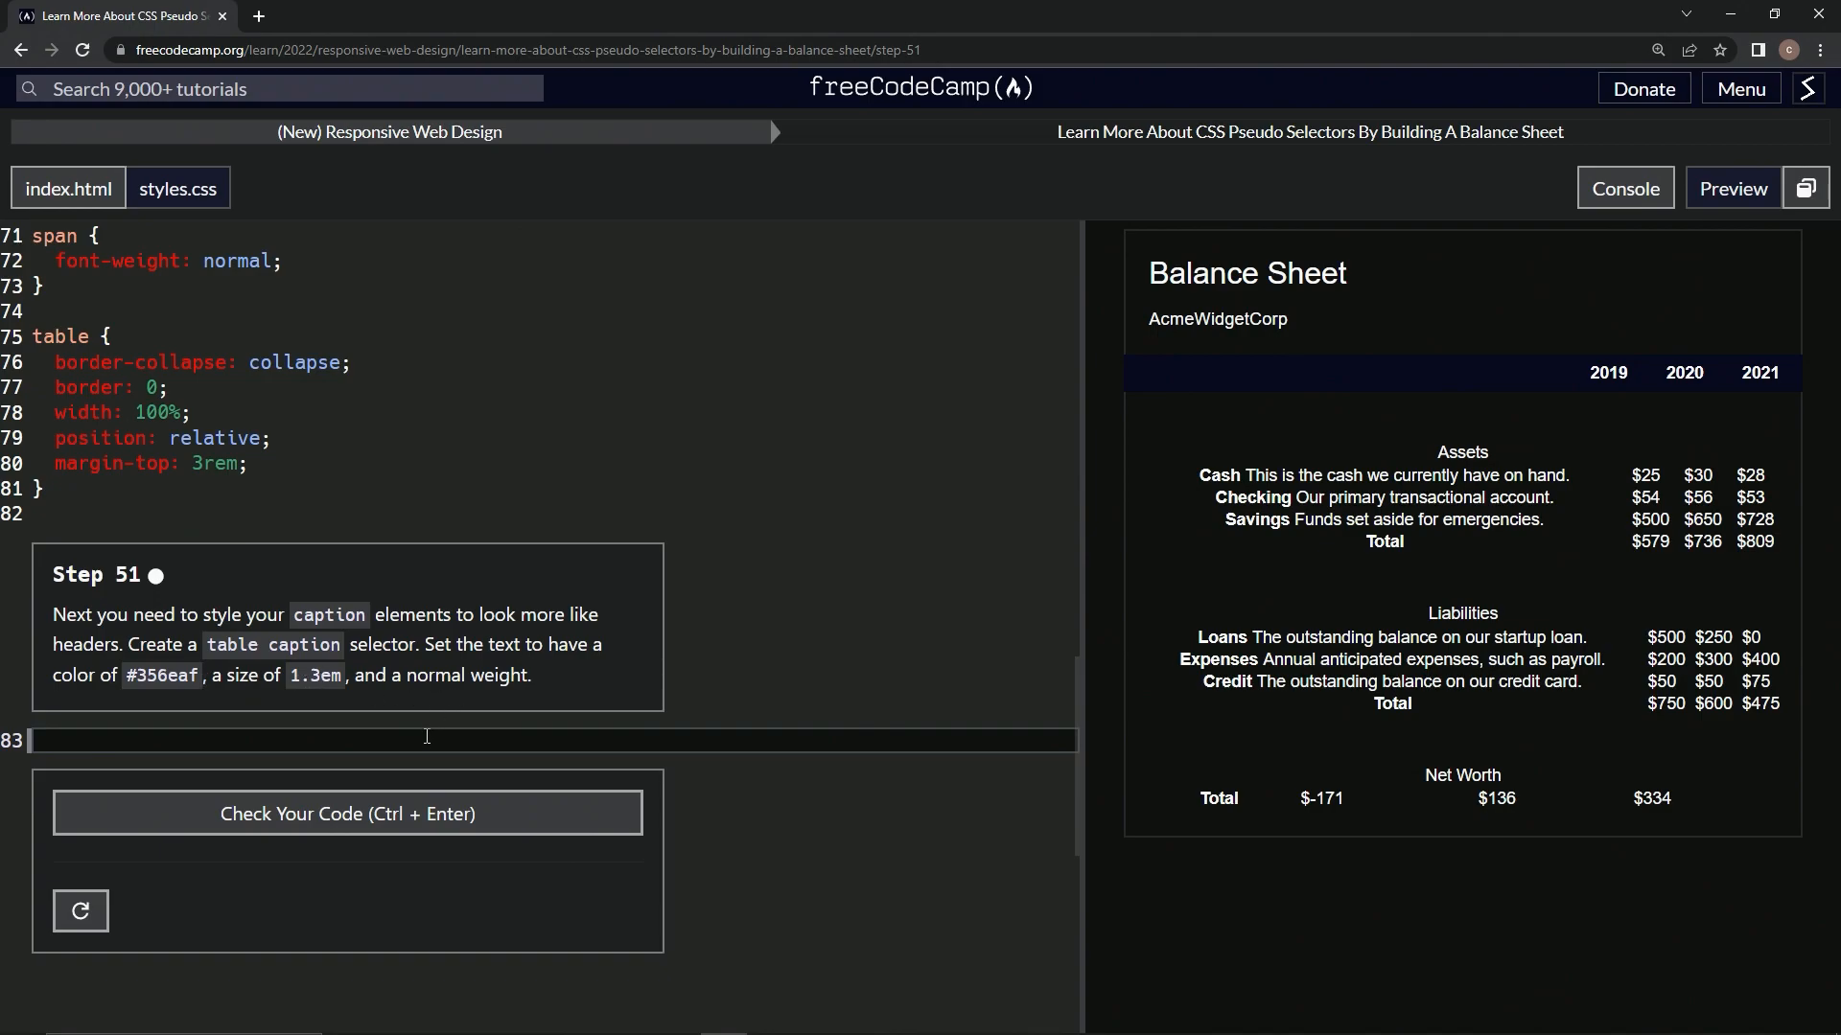
Add an empty table caption { } rule in styles.css
type("ta")
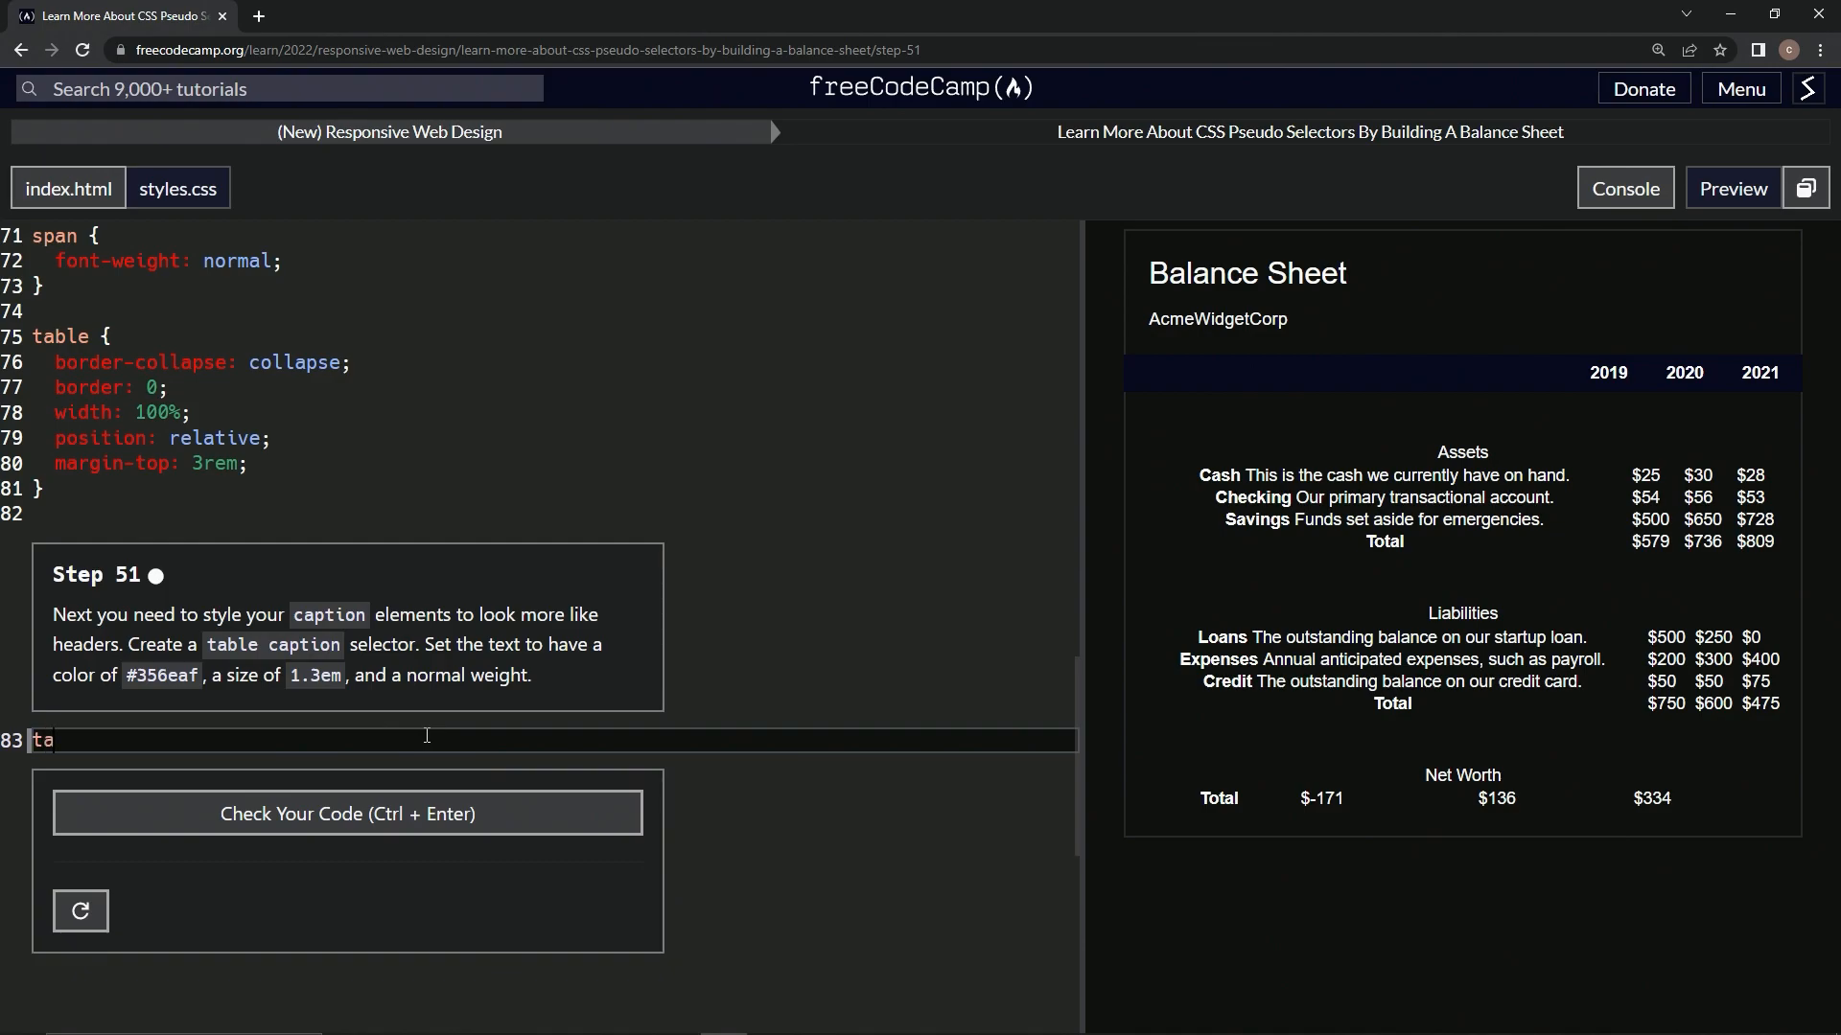
type("ble captio")
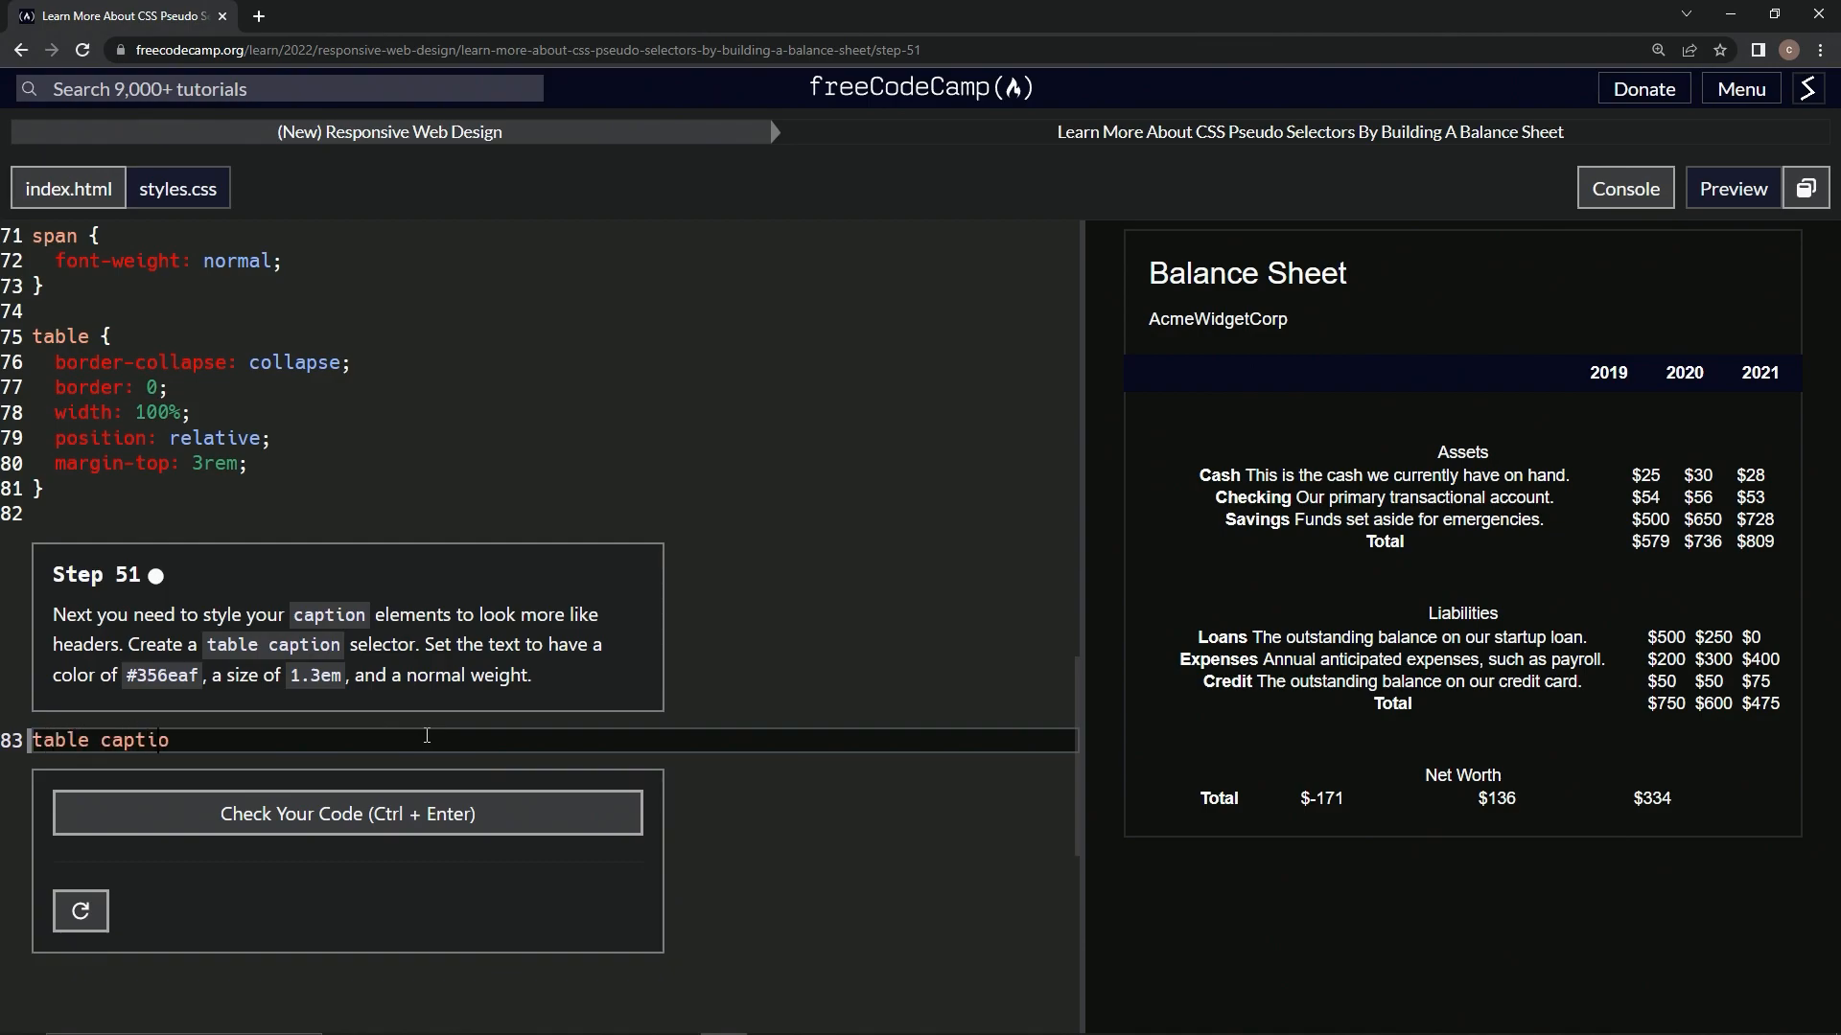
type("n {}")
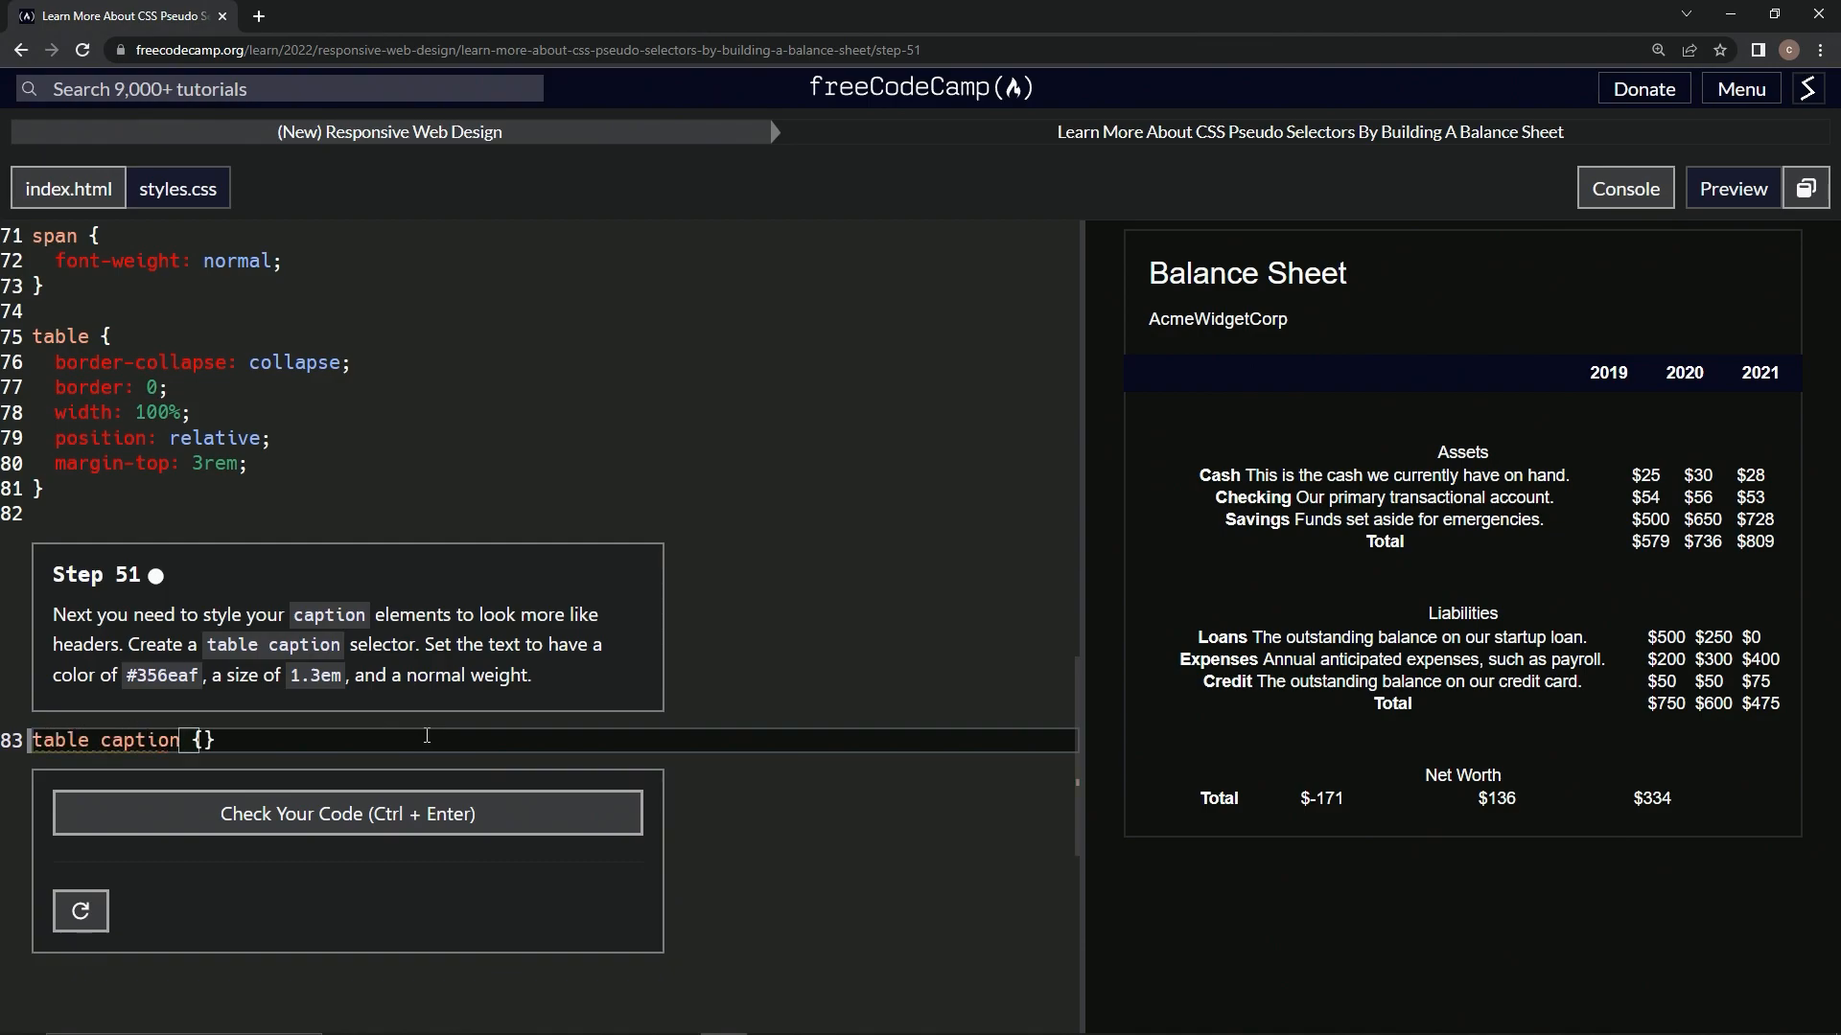
key("Enter")
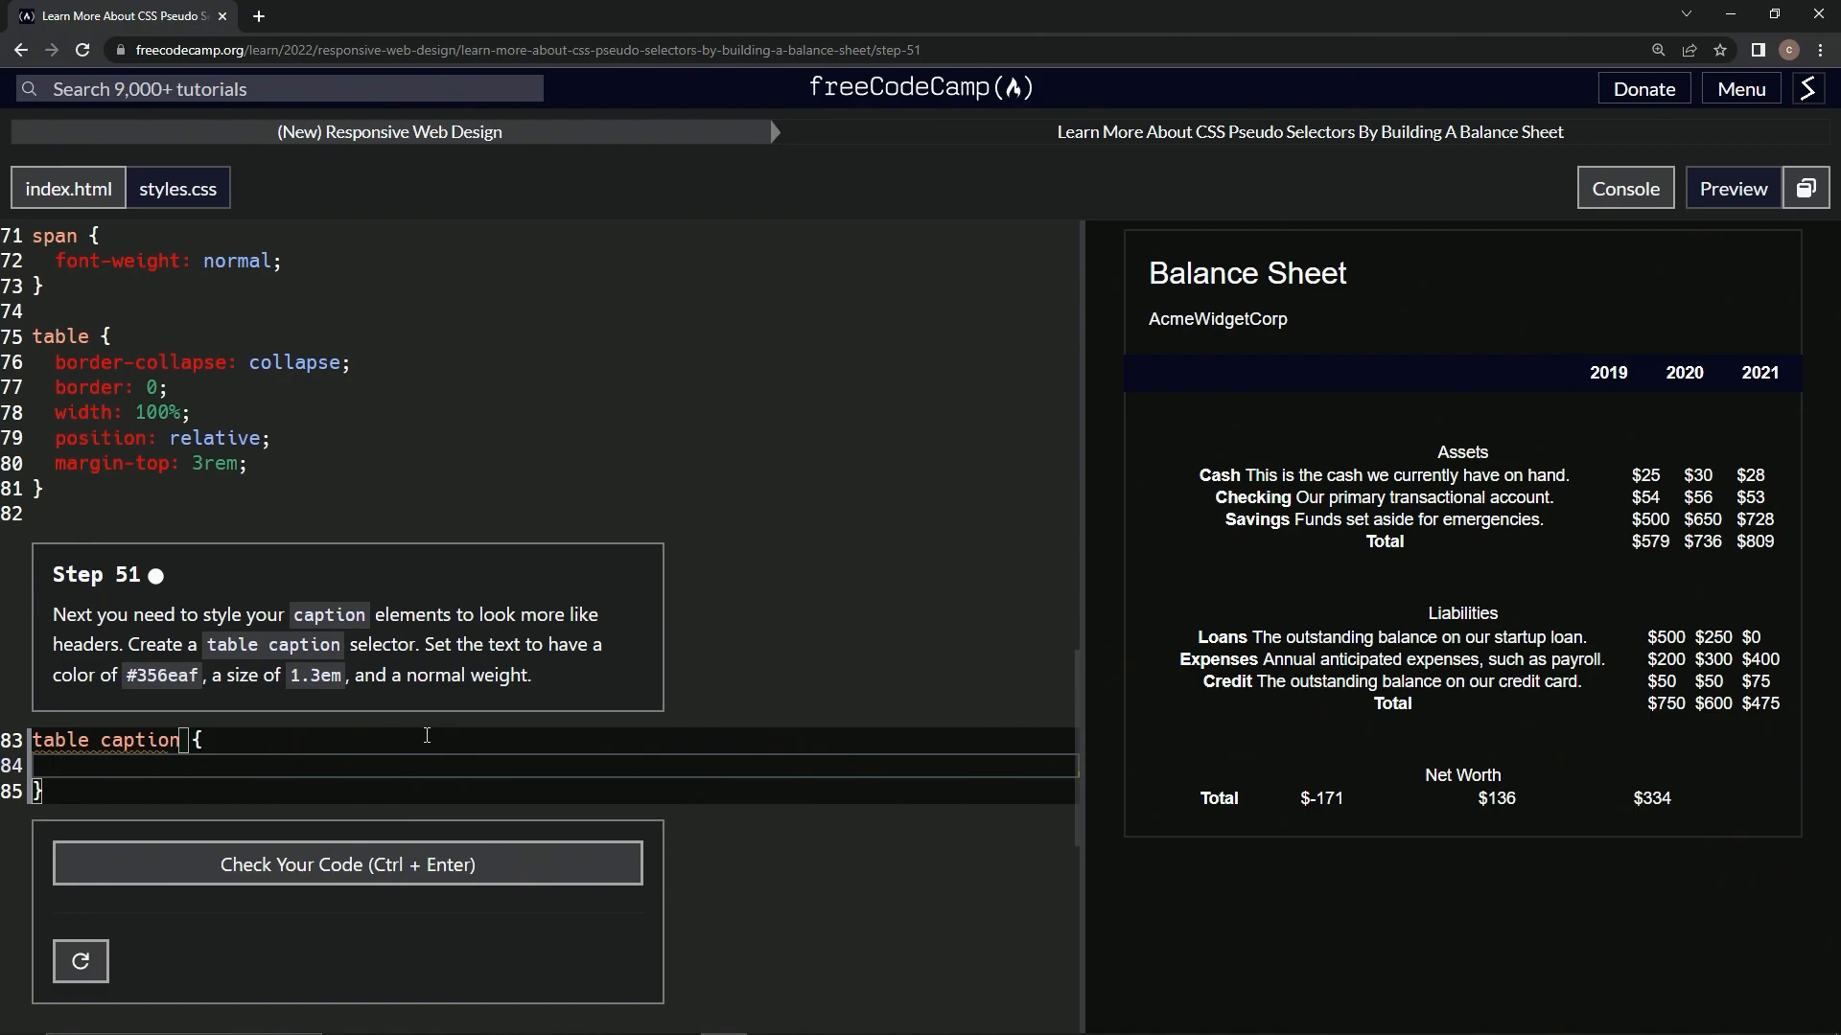
Set the caption colour to #356eaf inside the rule
type("color:")
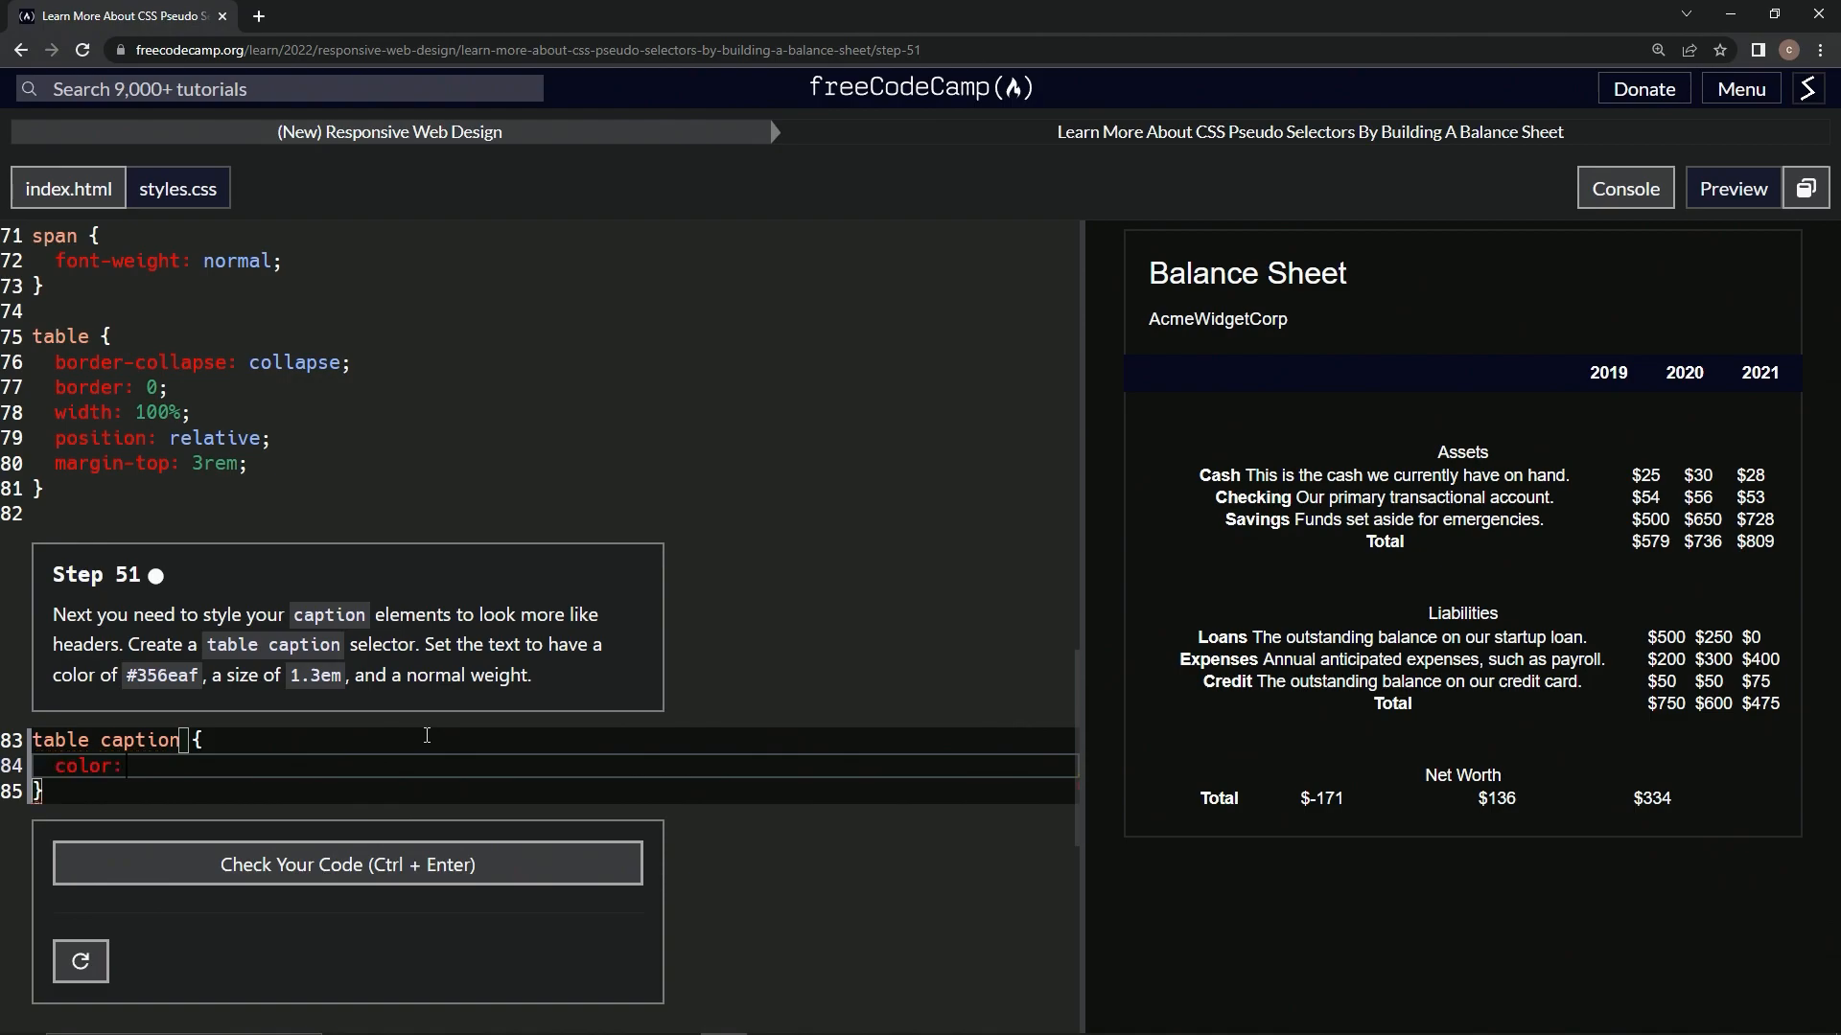
type("#")
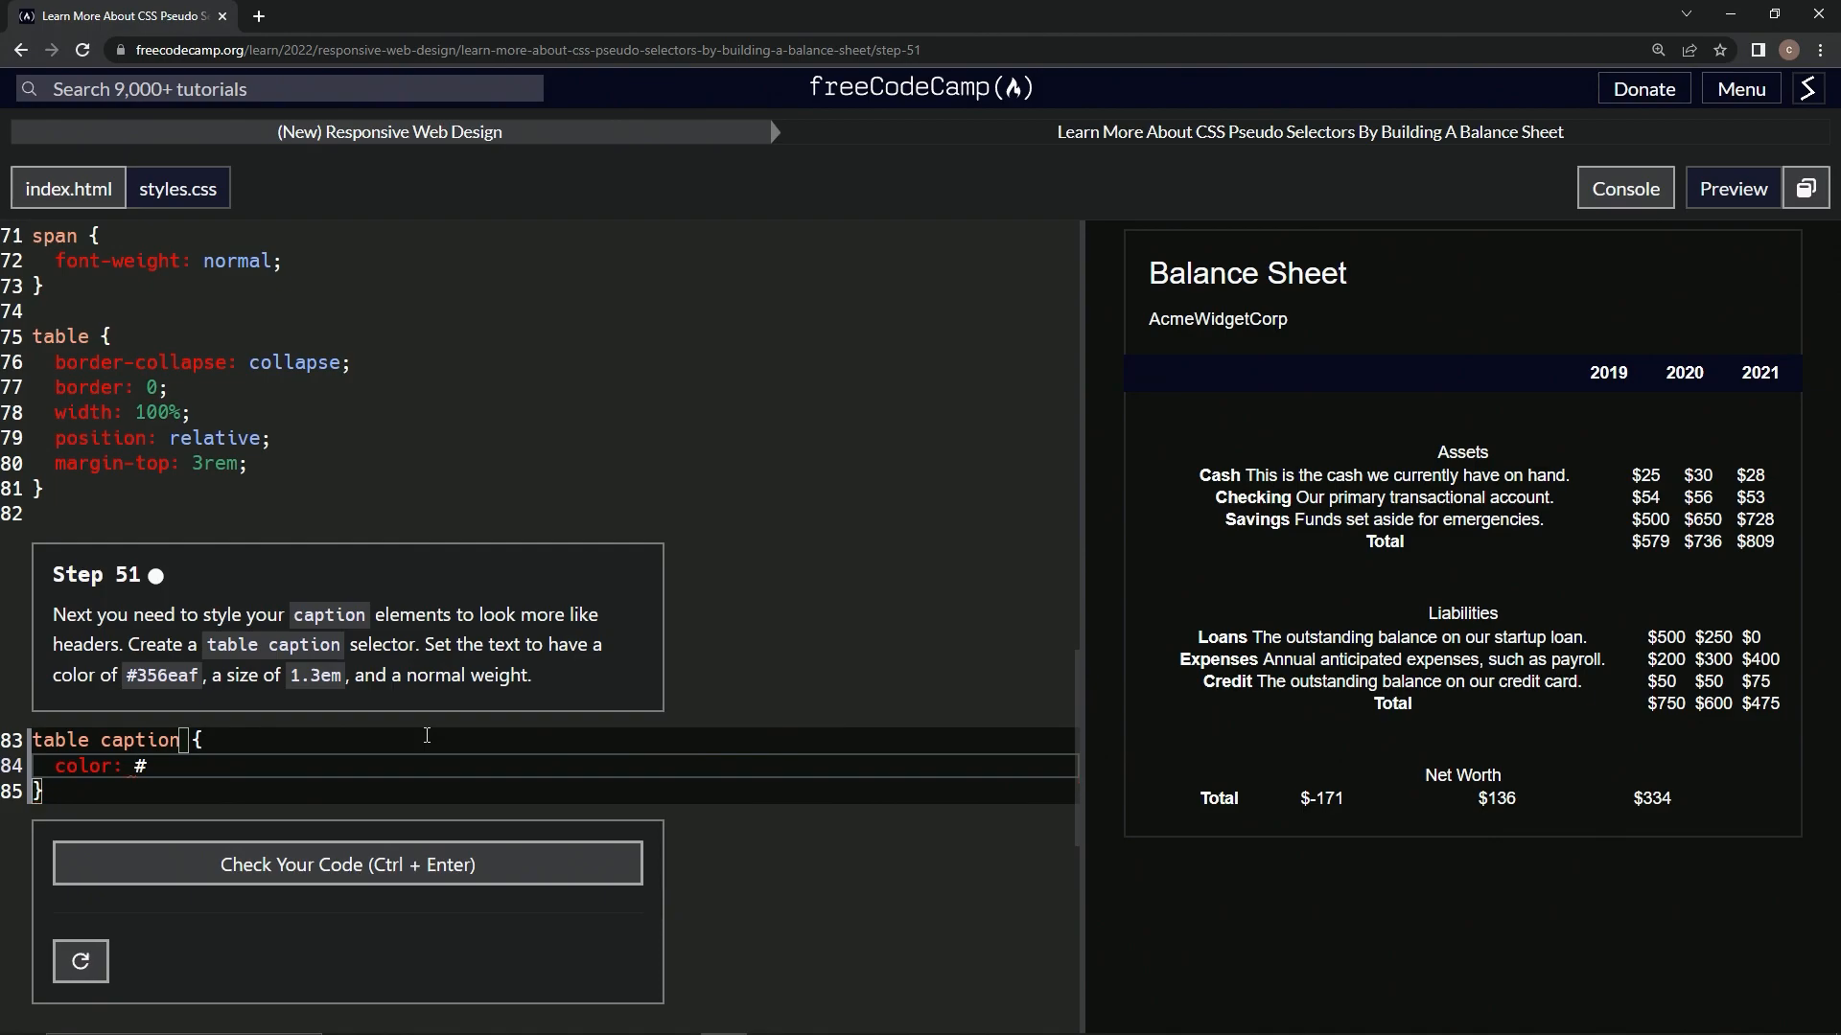
type("356")
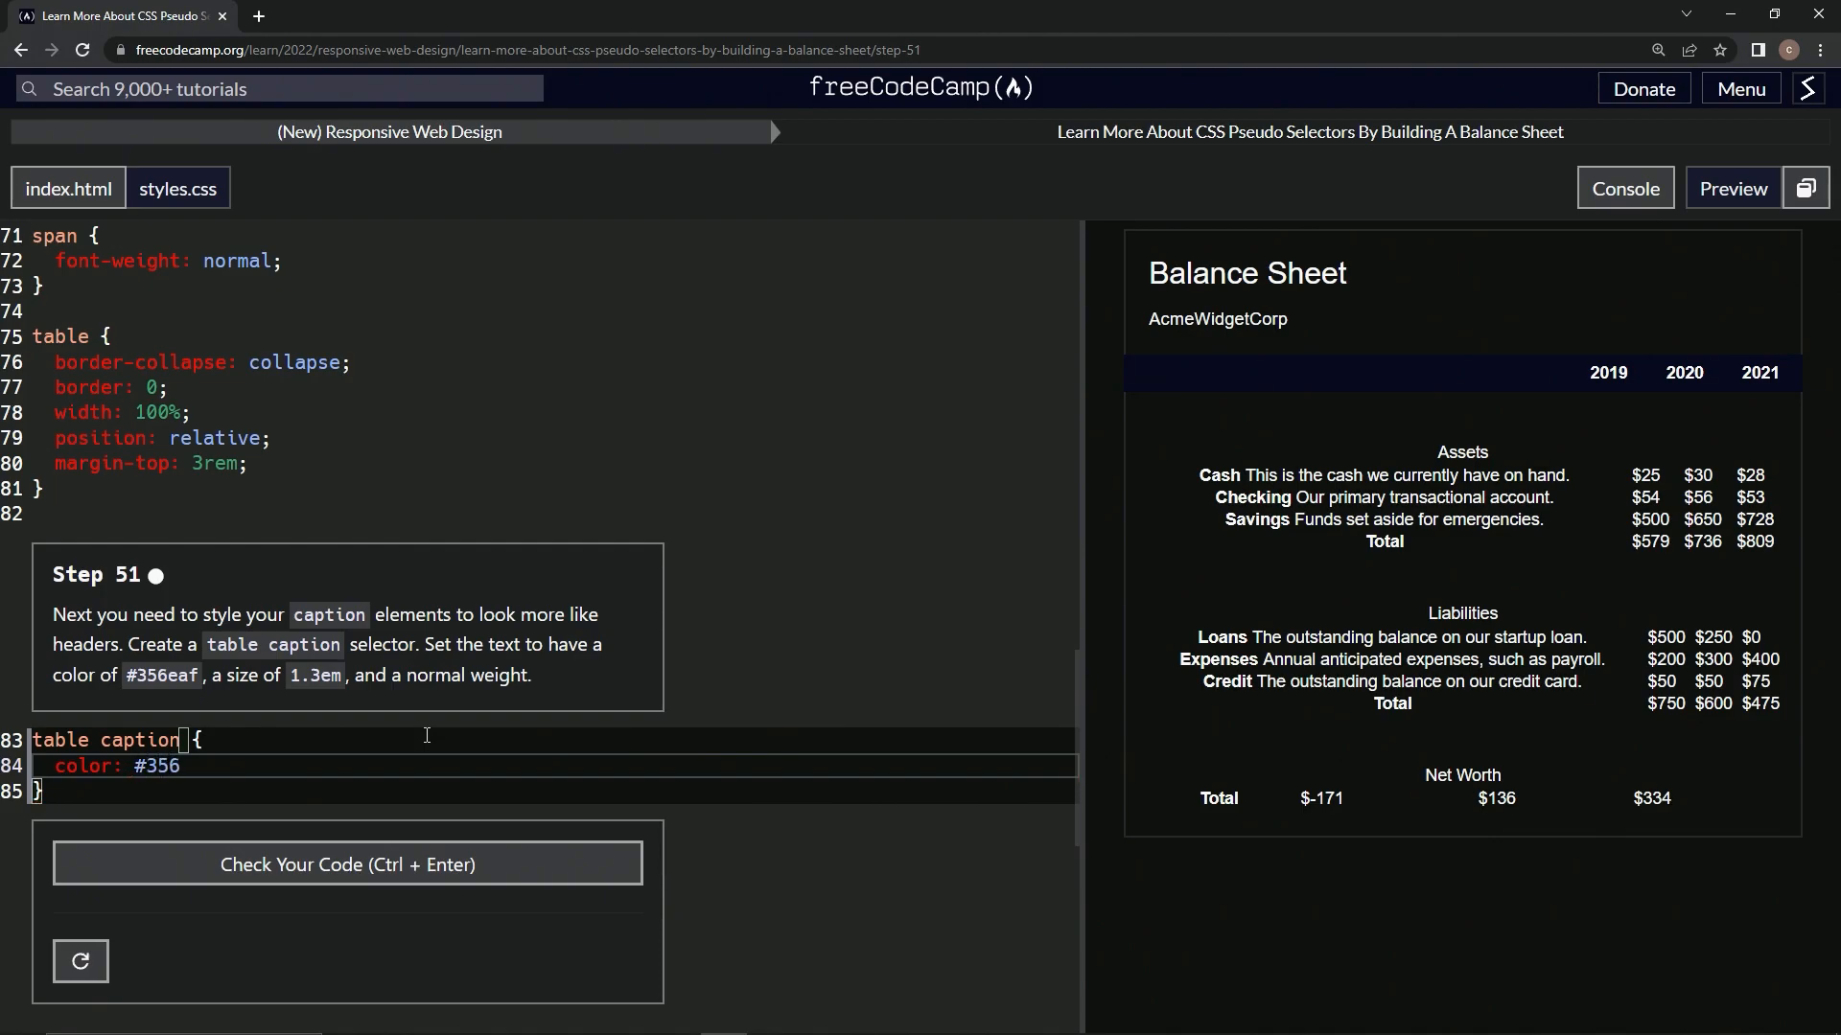
type("eaf;")
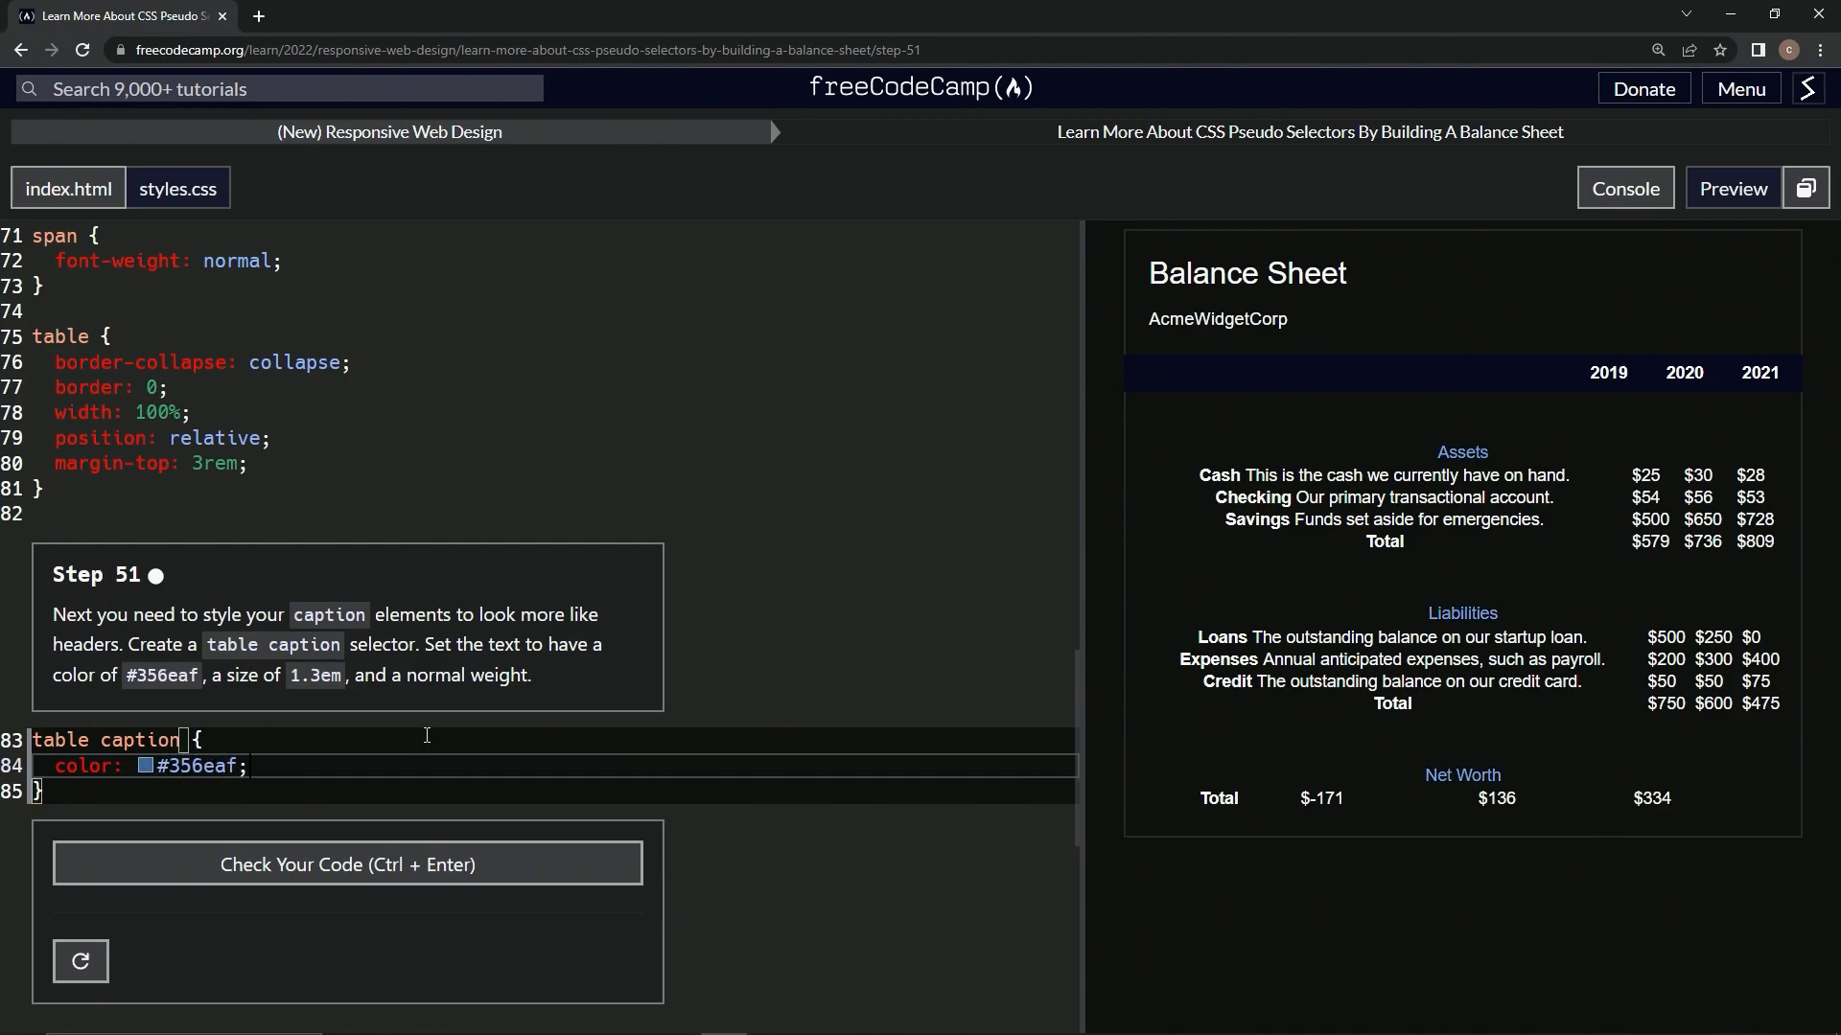
key("enter")
type("font-size: 1.")
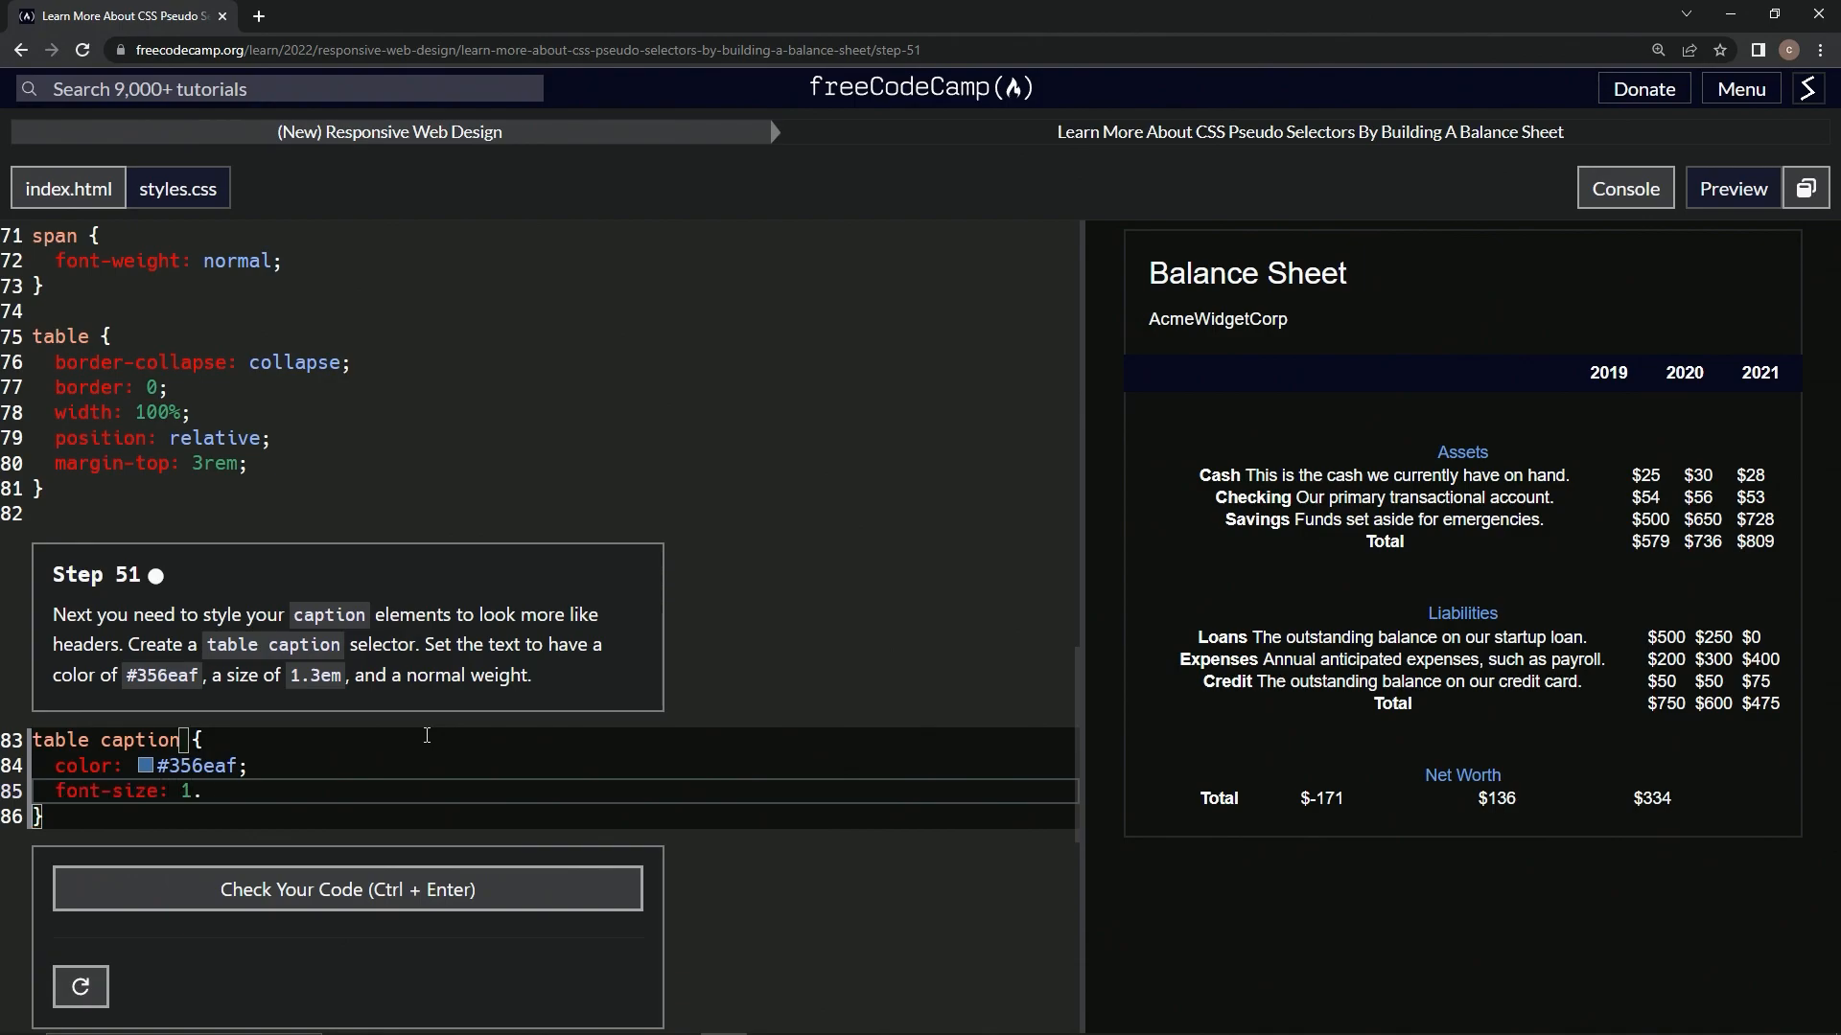
Finish font-size: 1.3em and add font-weight: normal to the caption rule
type("3em;")
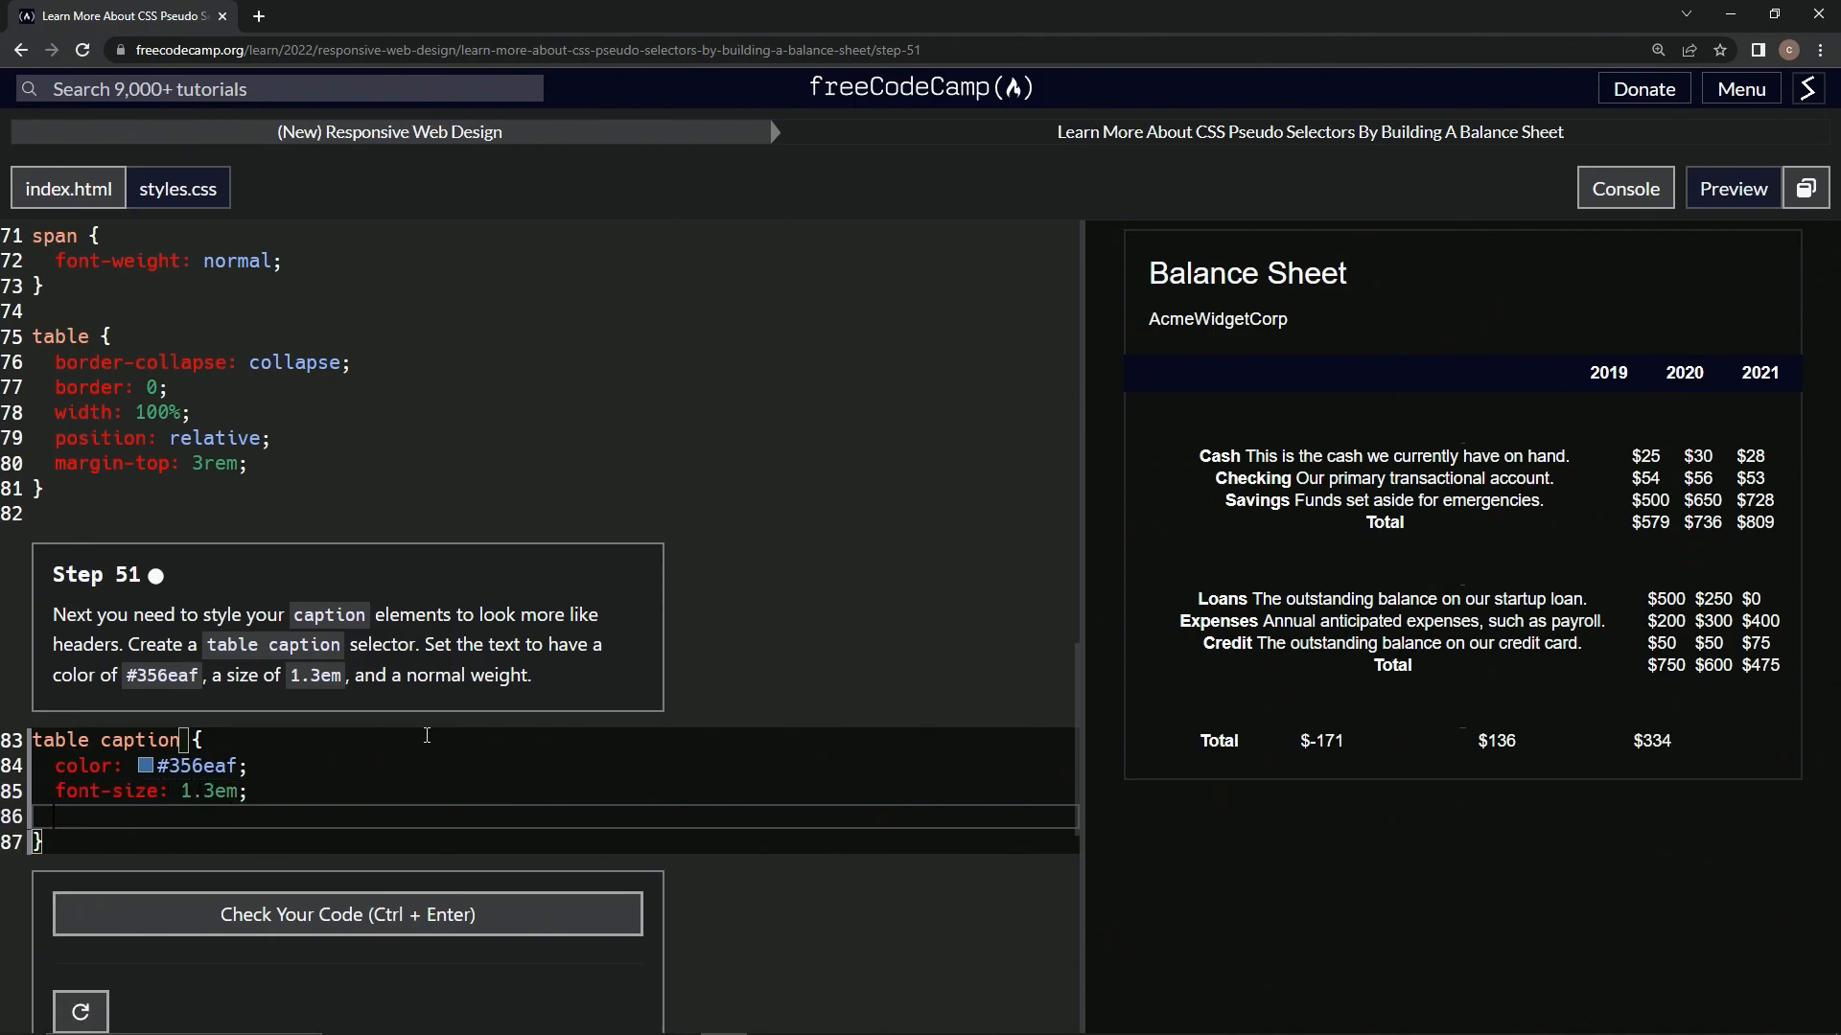
left_click(347, 915)
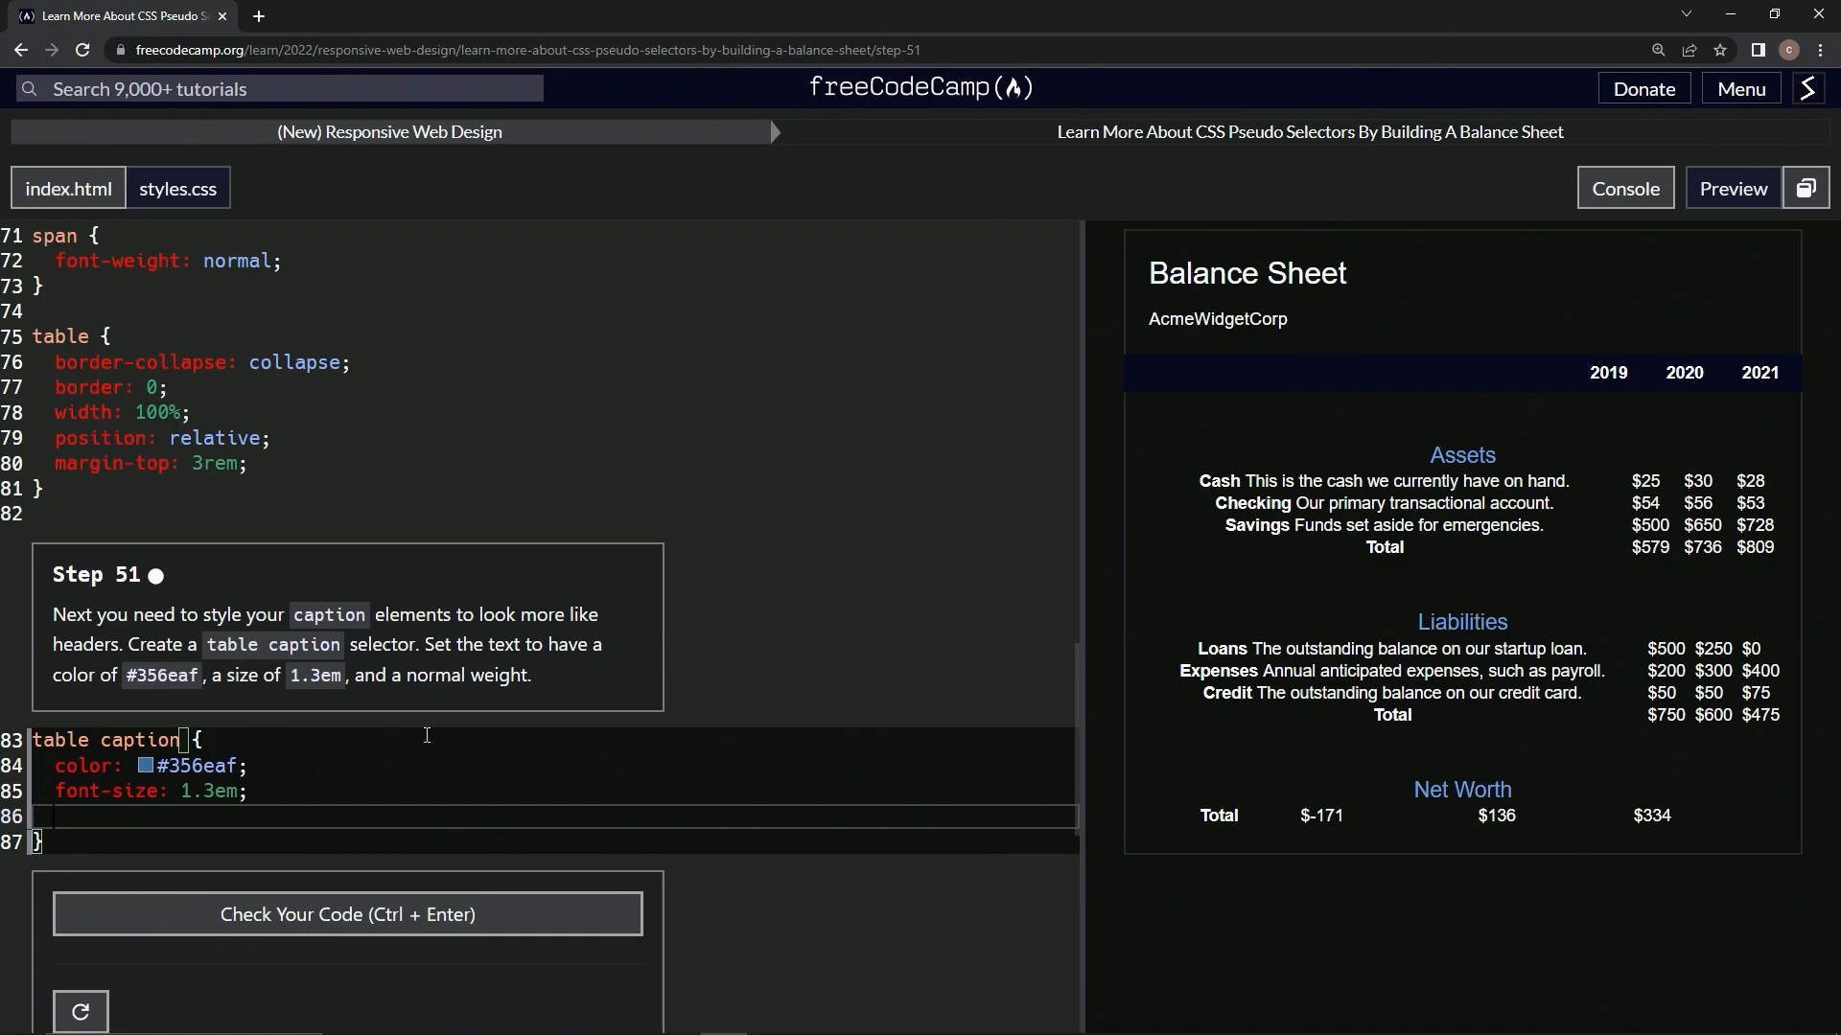
type("font-w")
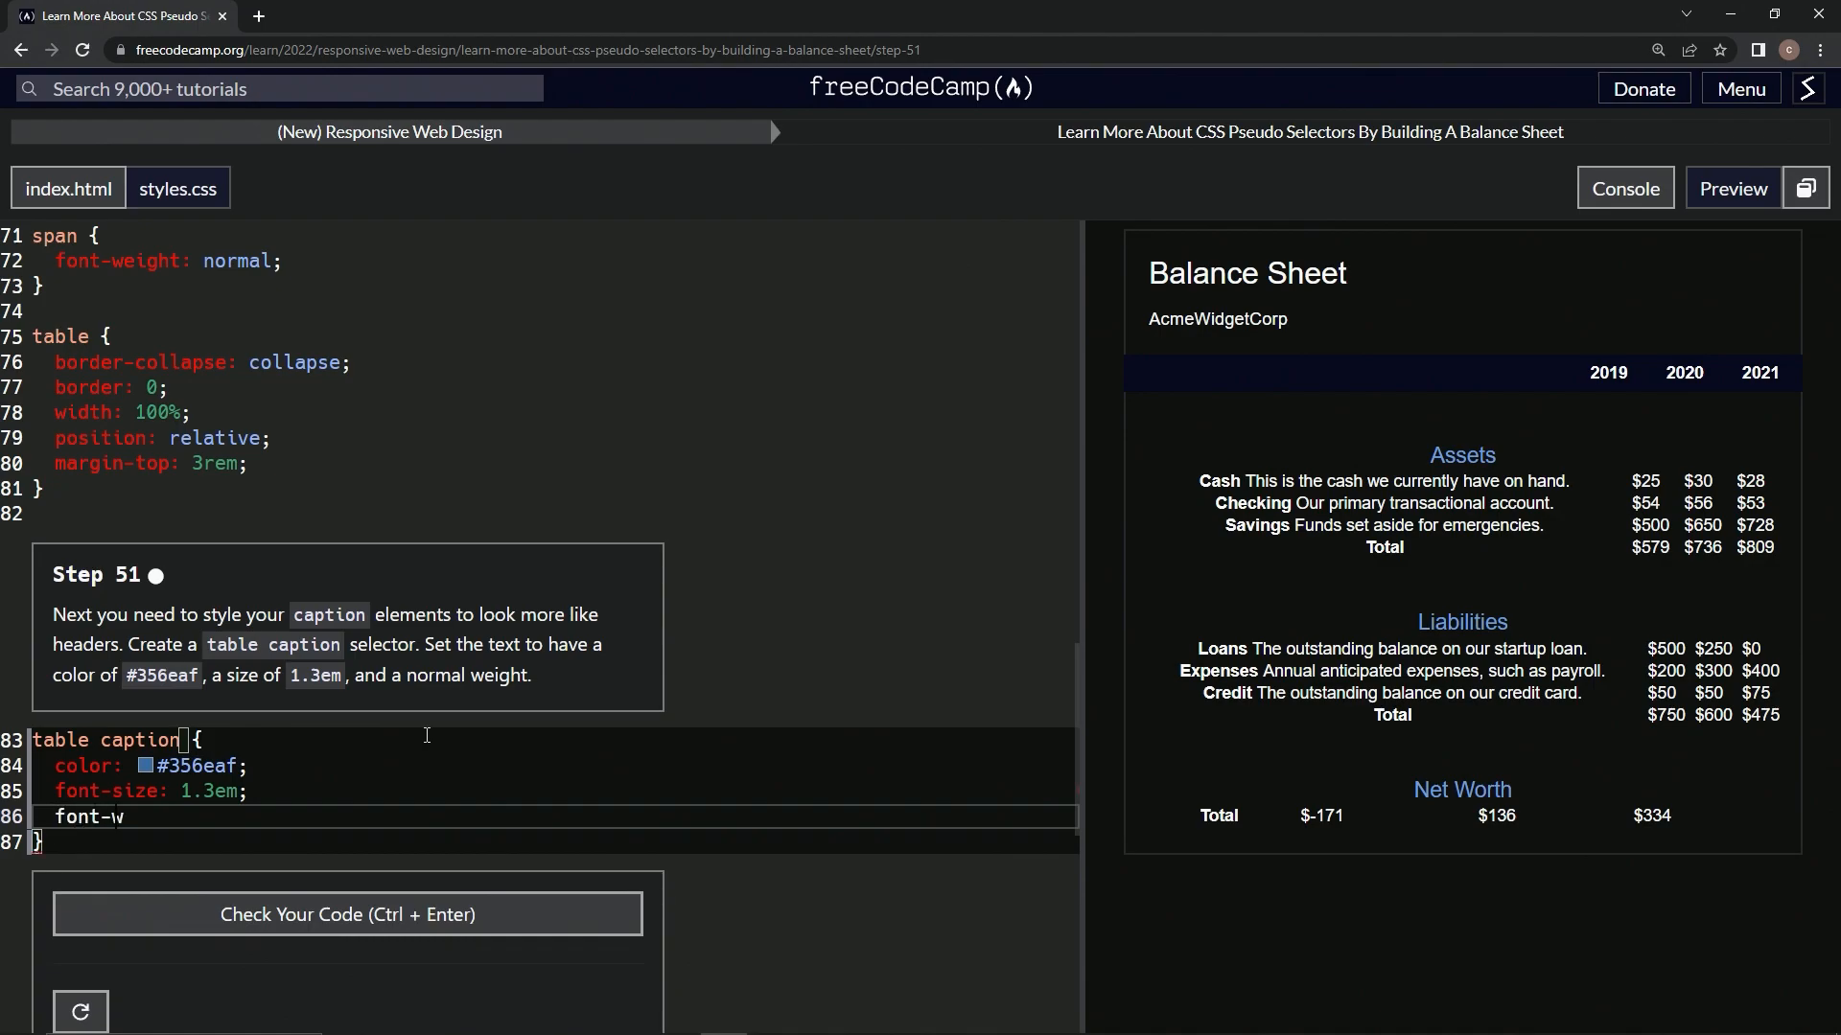
type("eight: norm")
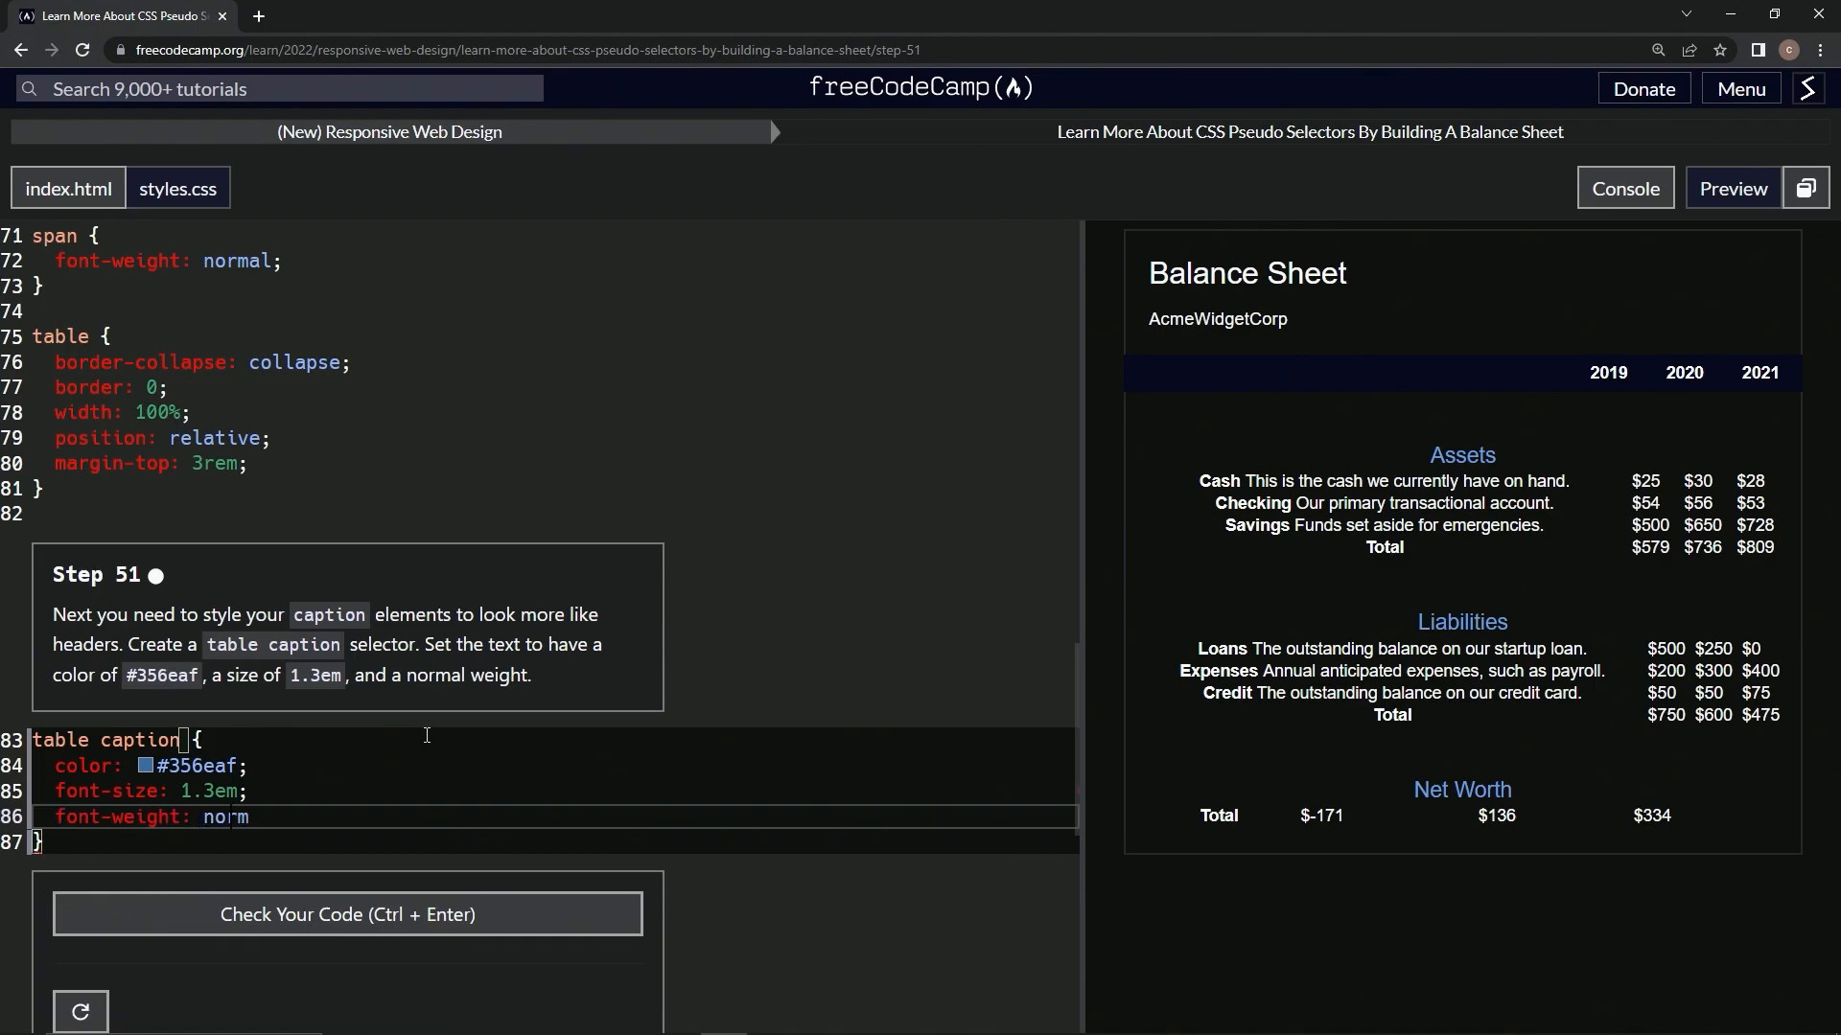
type("al;")
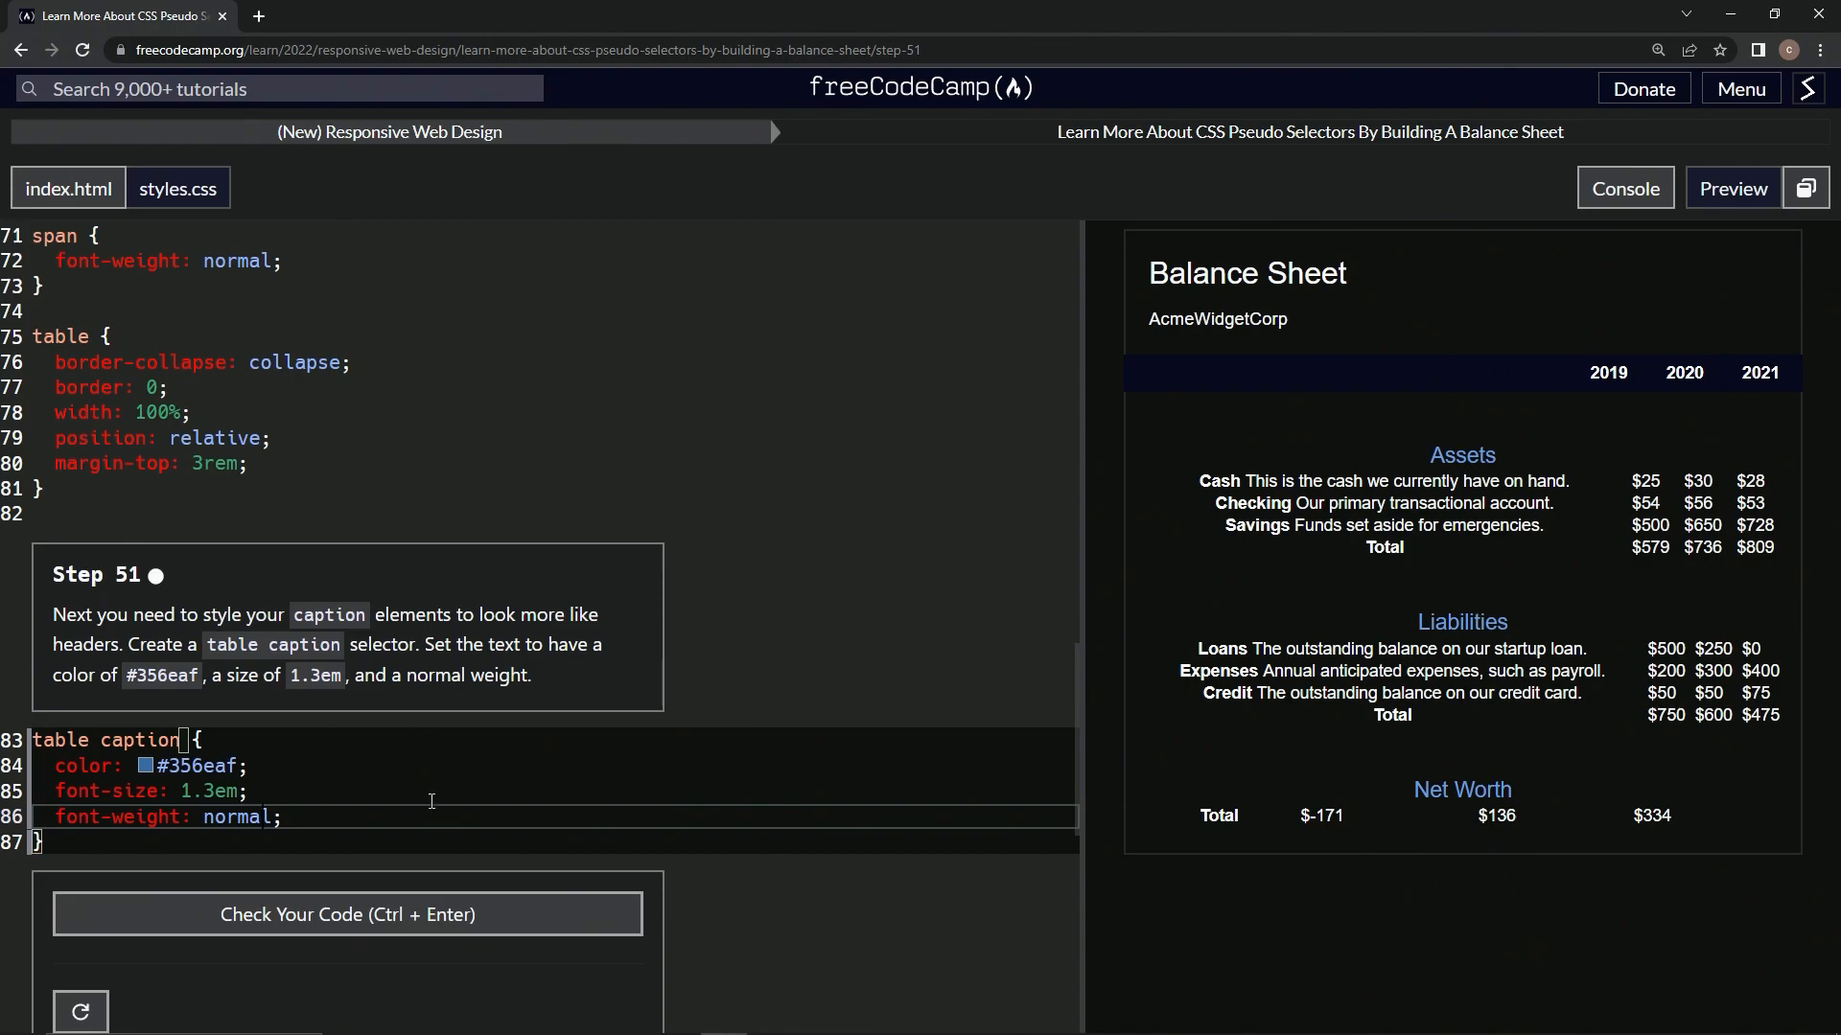
Run the step 51 tests, submit, and continue to step 52
left_click(347, 915)
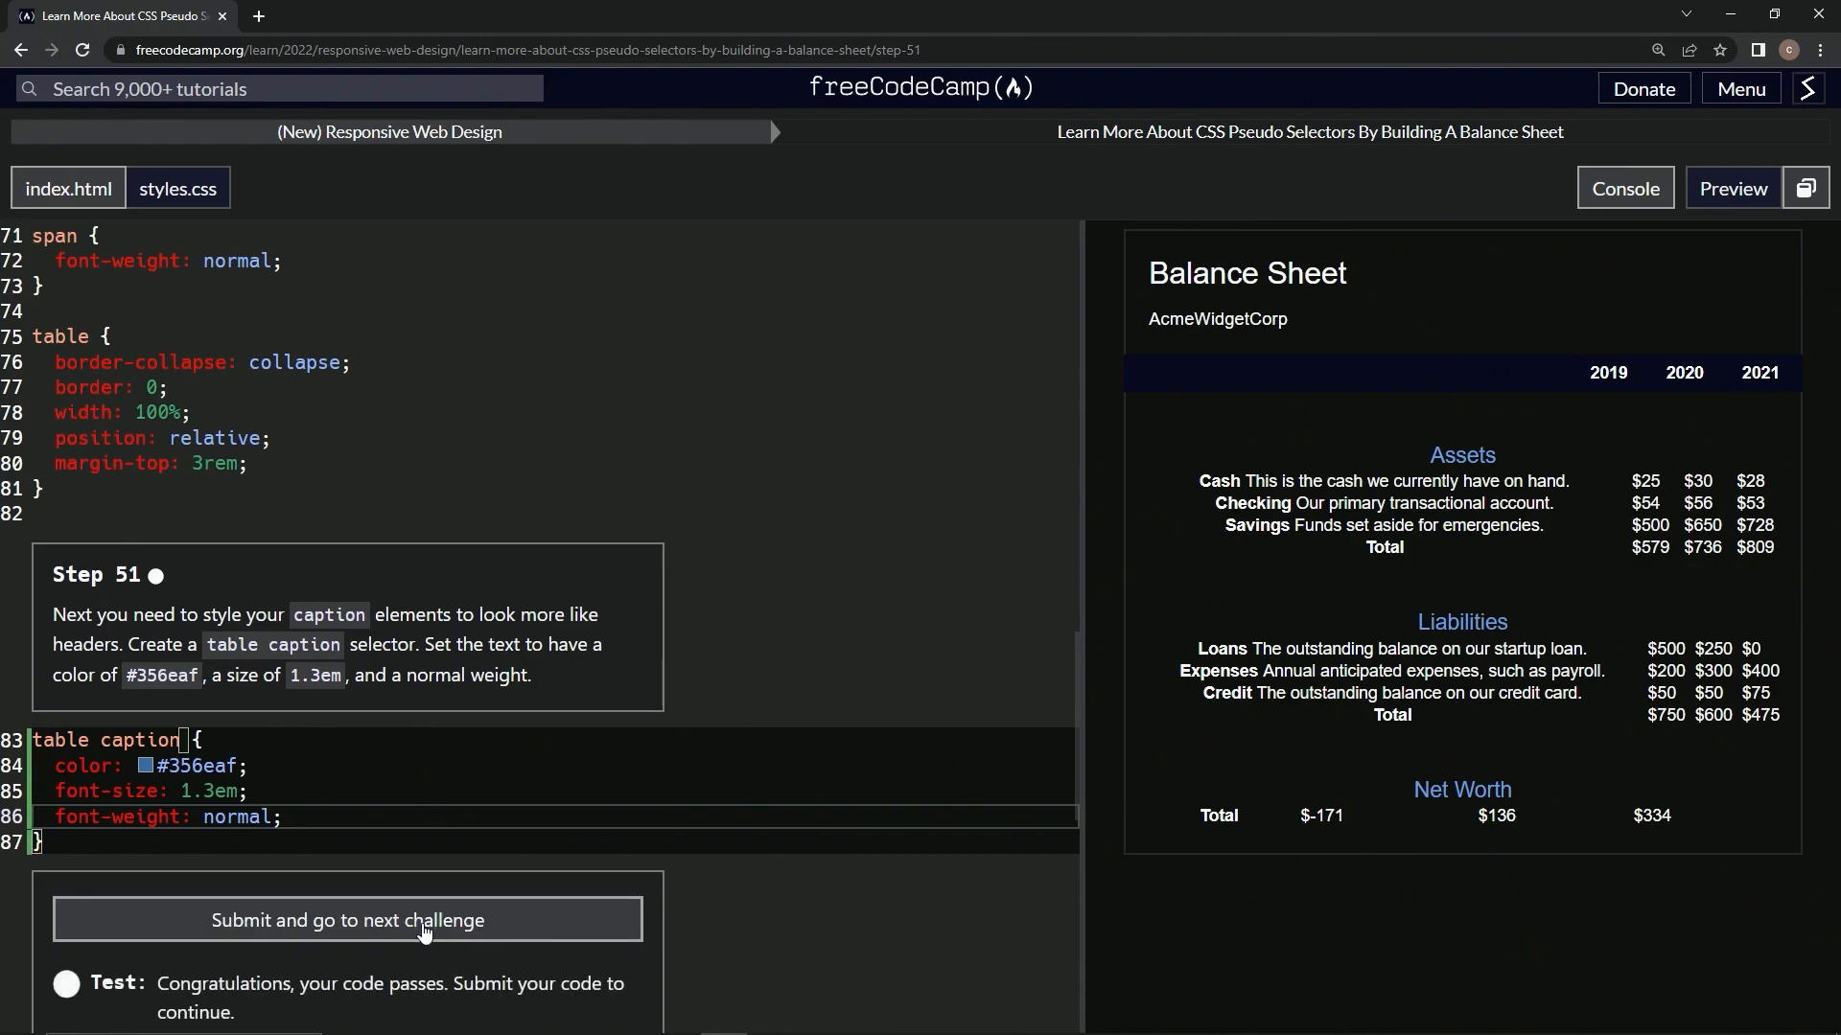
left_click(347, 920)
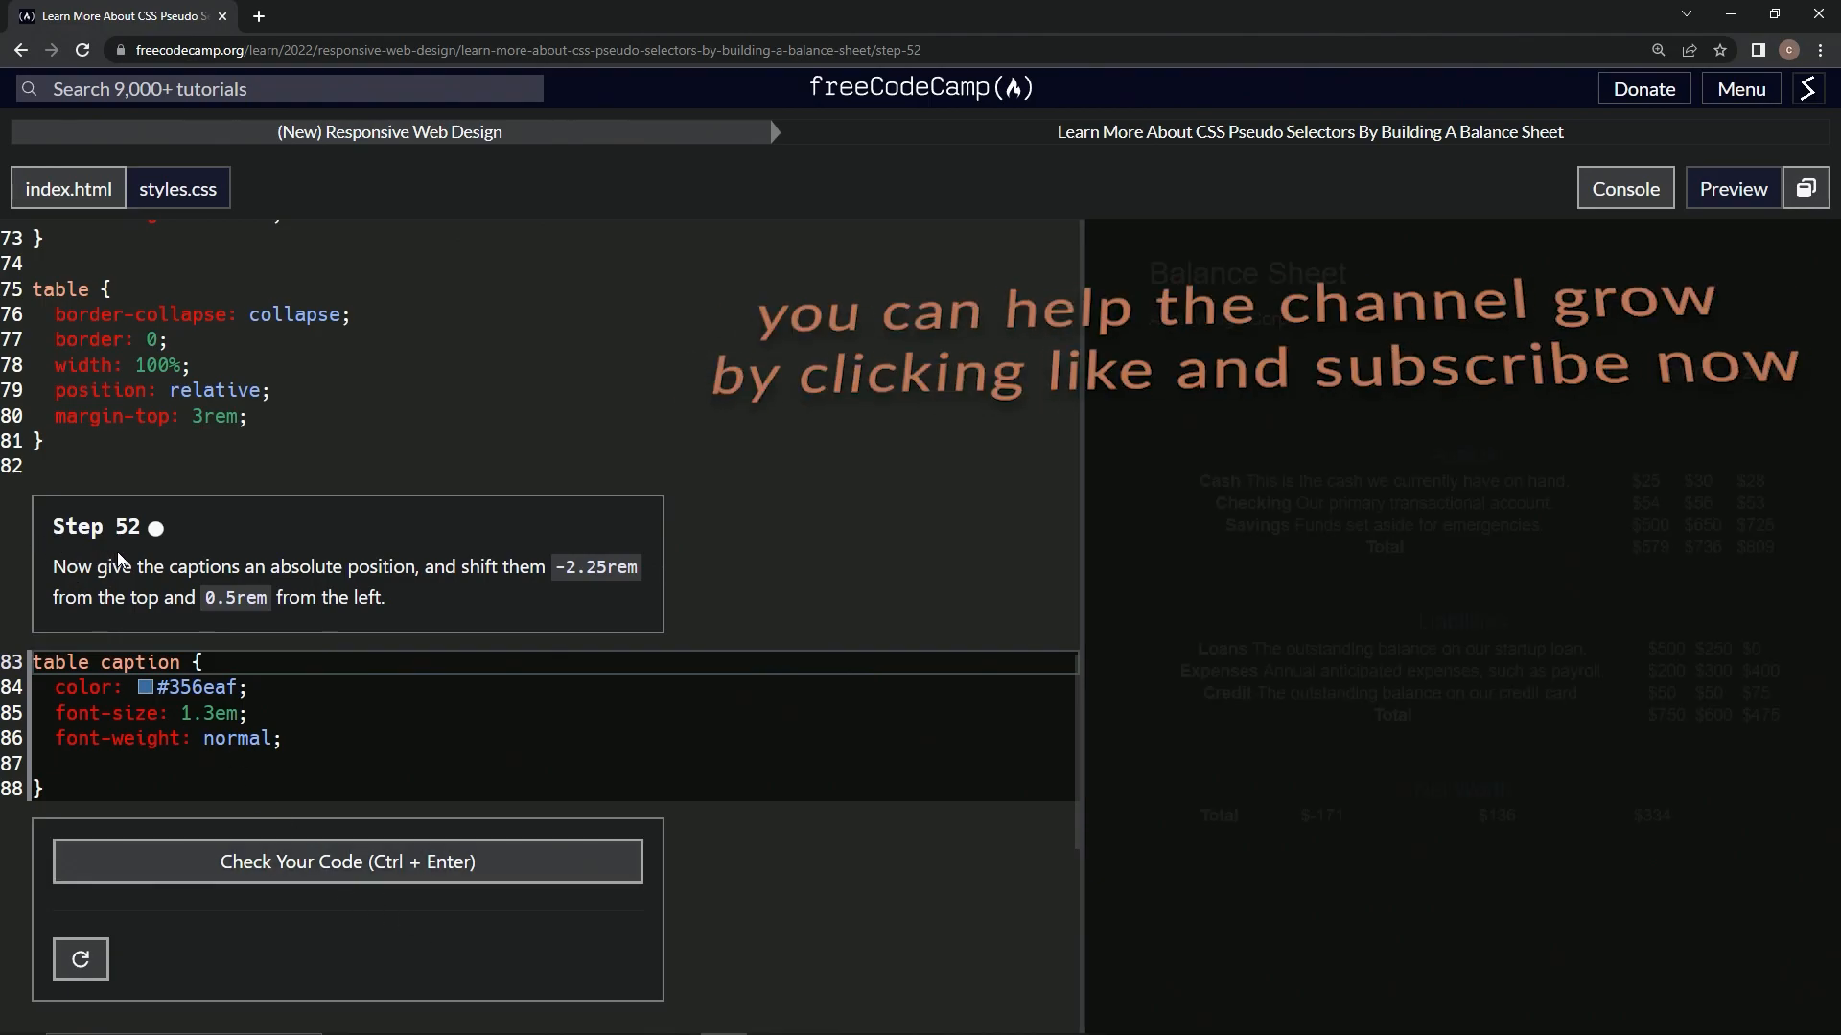
mouse_move(642, 537)
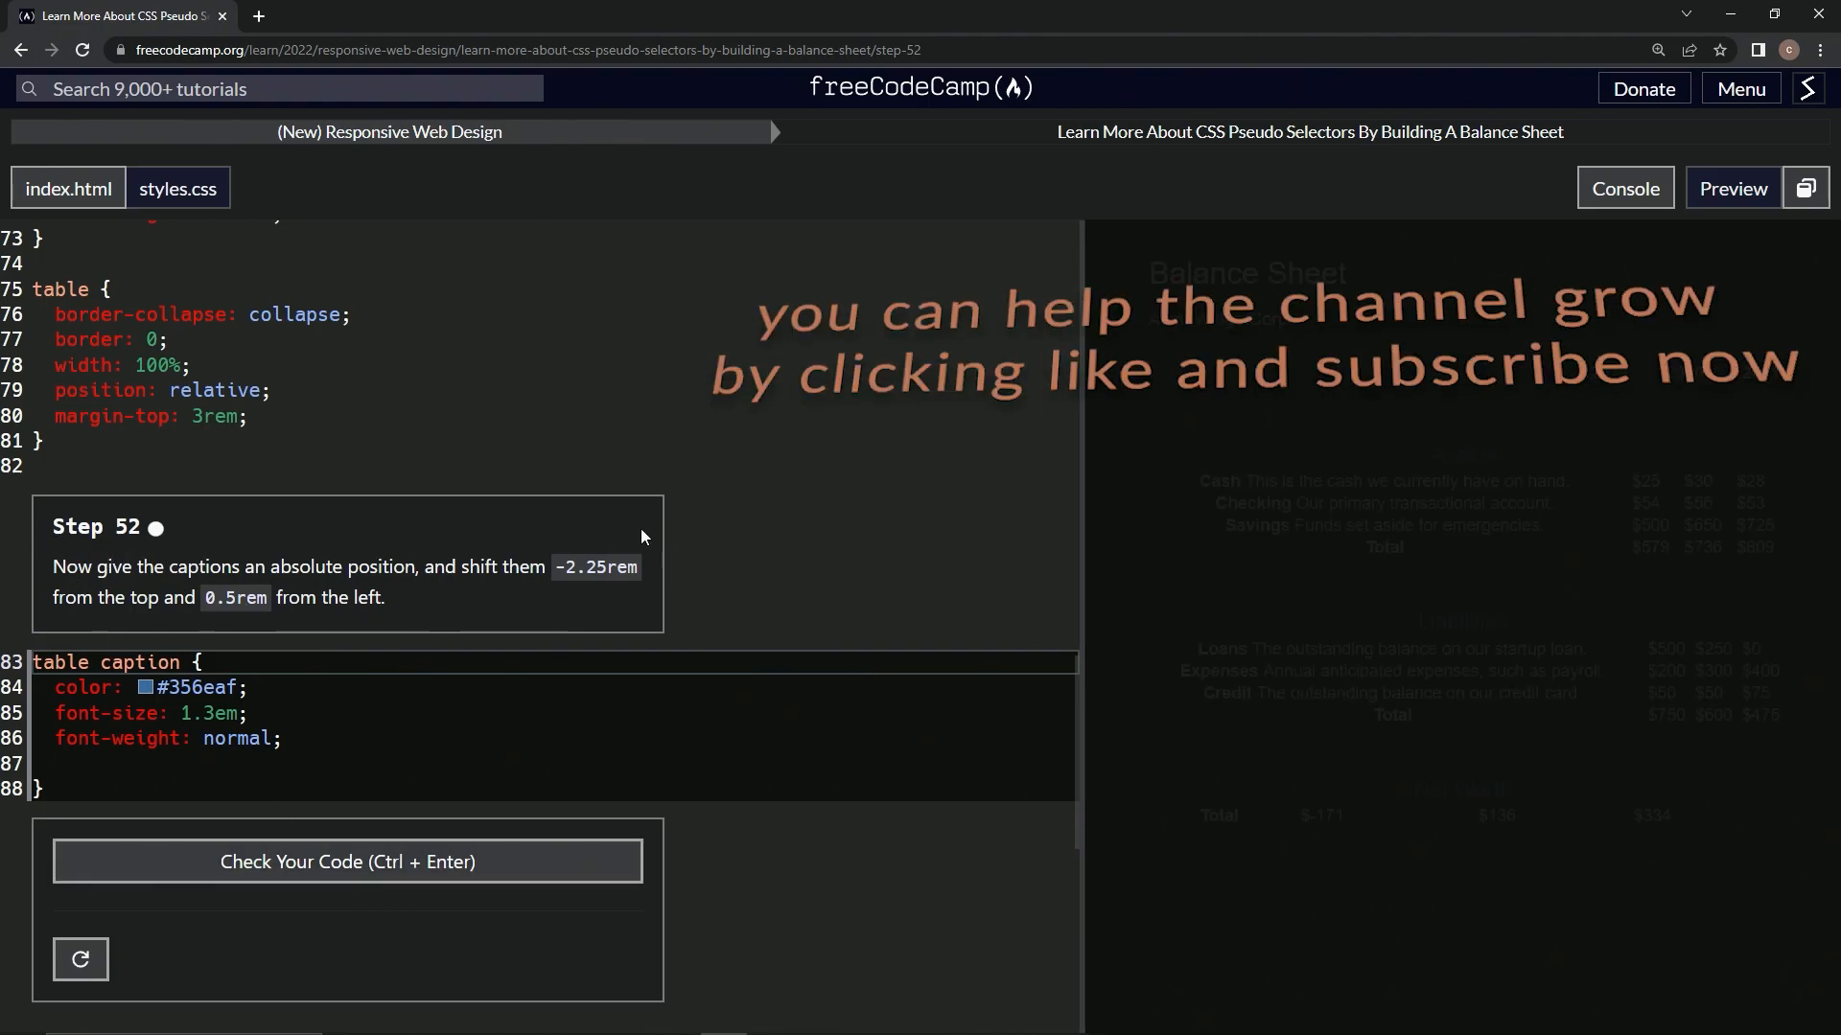